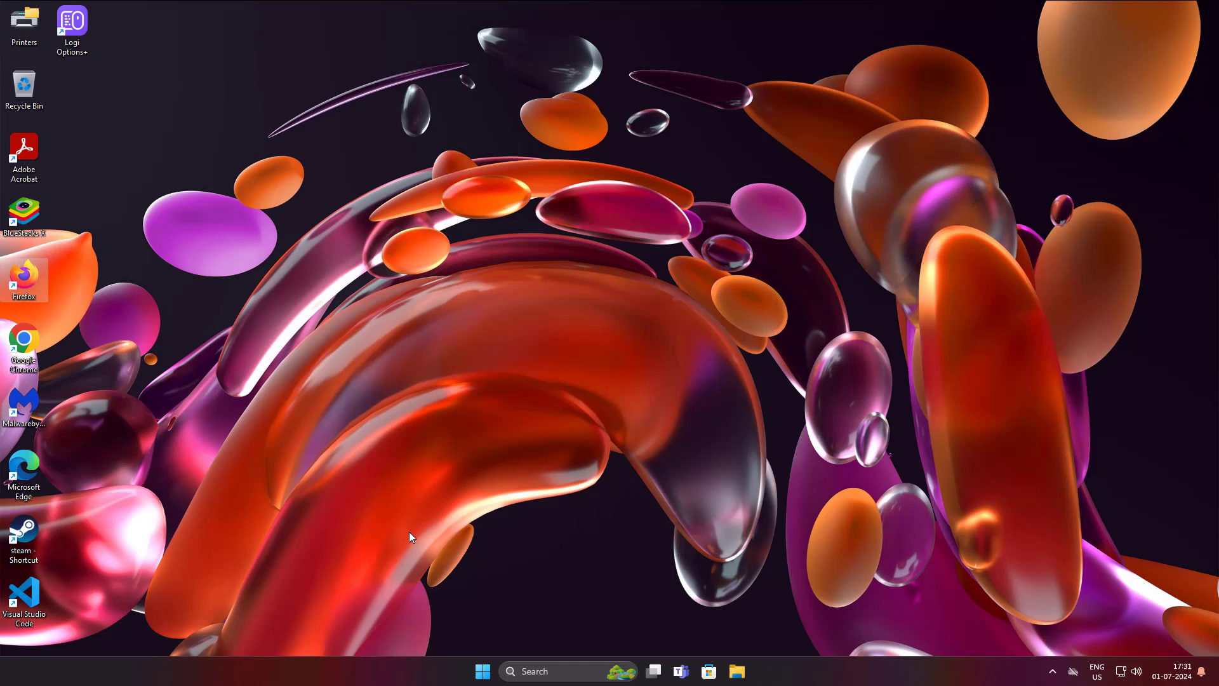
- Check for new updates on the Windows Update page of Settings
{"action": "left_click", "coordinate": [482, 671]}
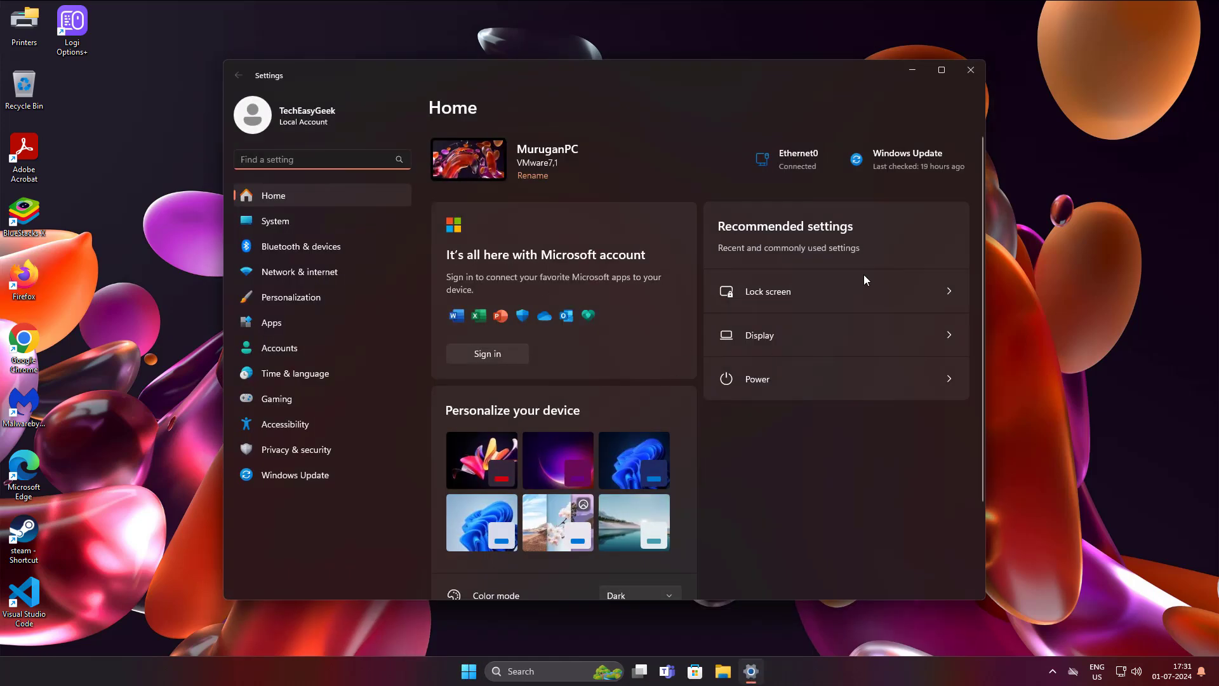
{"action": "left_click", "coordinate": [295, 475]}
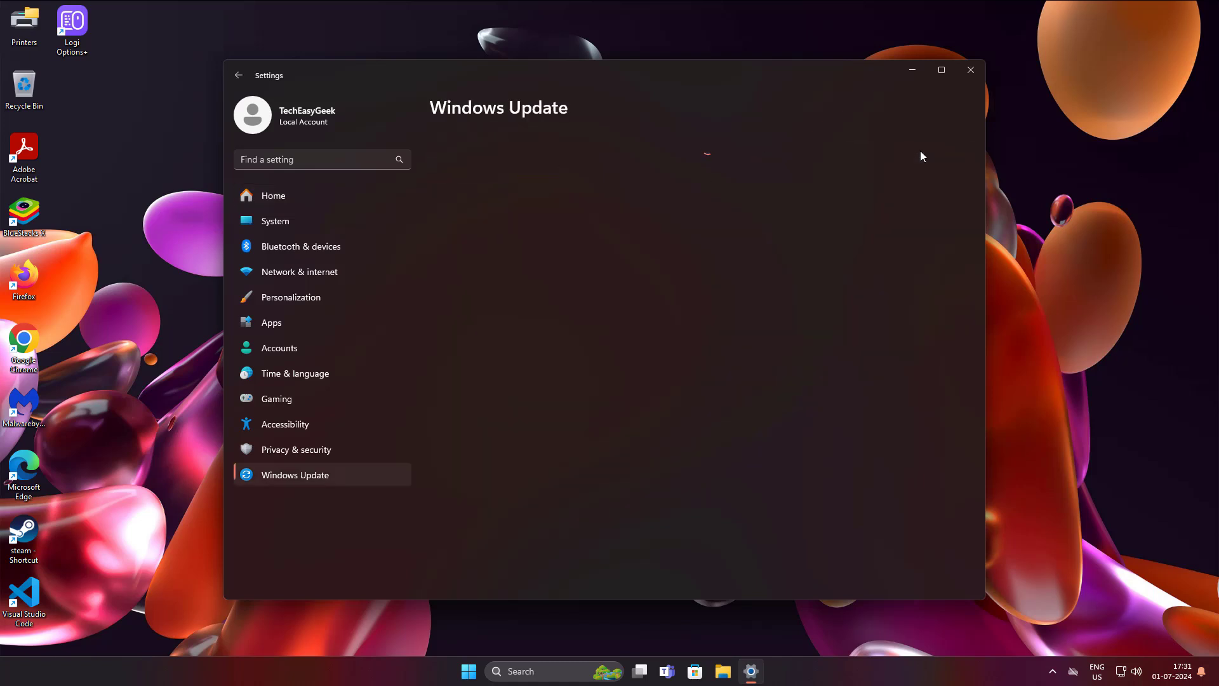
{"action": "left_click", "coordinate": [925, 166]}
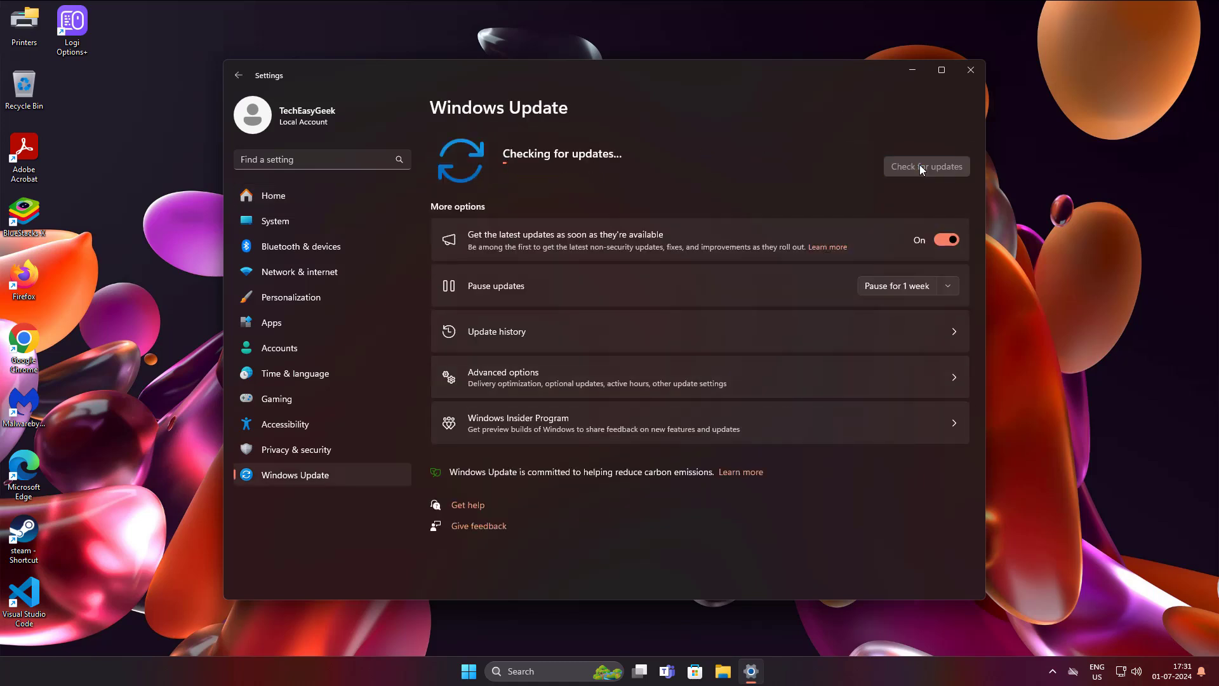
{"action": "mouse_move", "coordinate": [676, 148]}
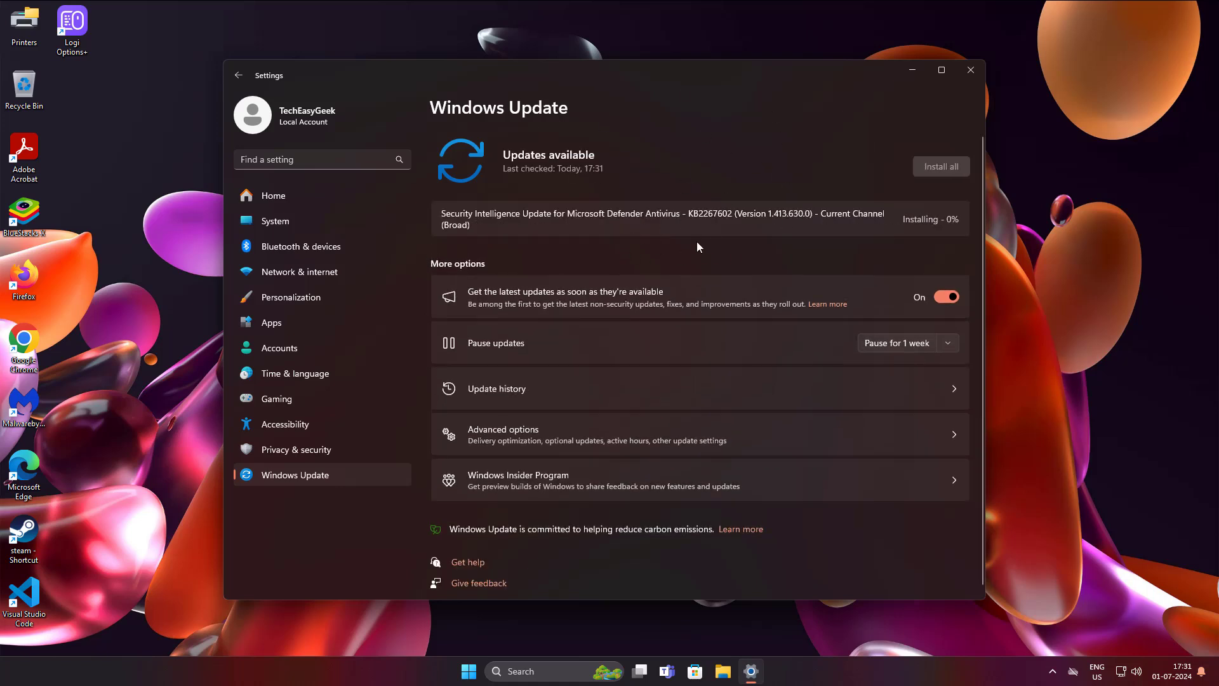
{"action": "mouse_move", "coordinate": [610, 186]}
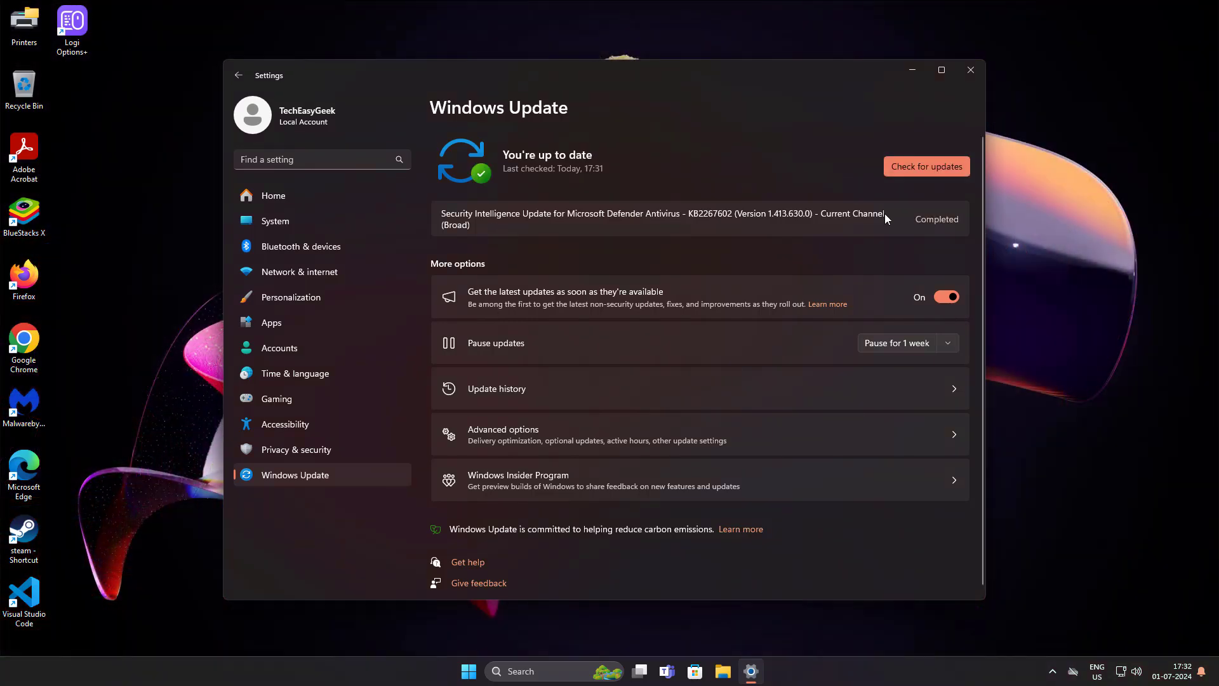
- Search for regedit and run Registry Editor as administrator
{"action": "left_click", "coordinate": [970, 70]}
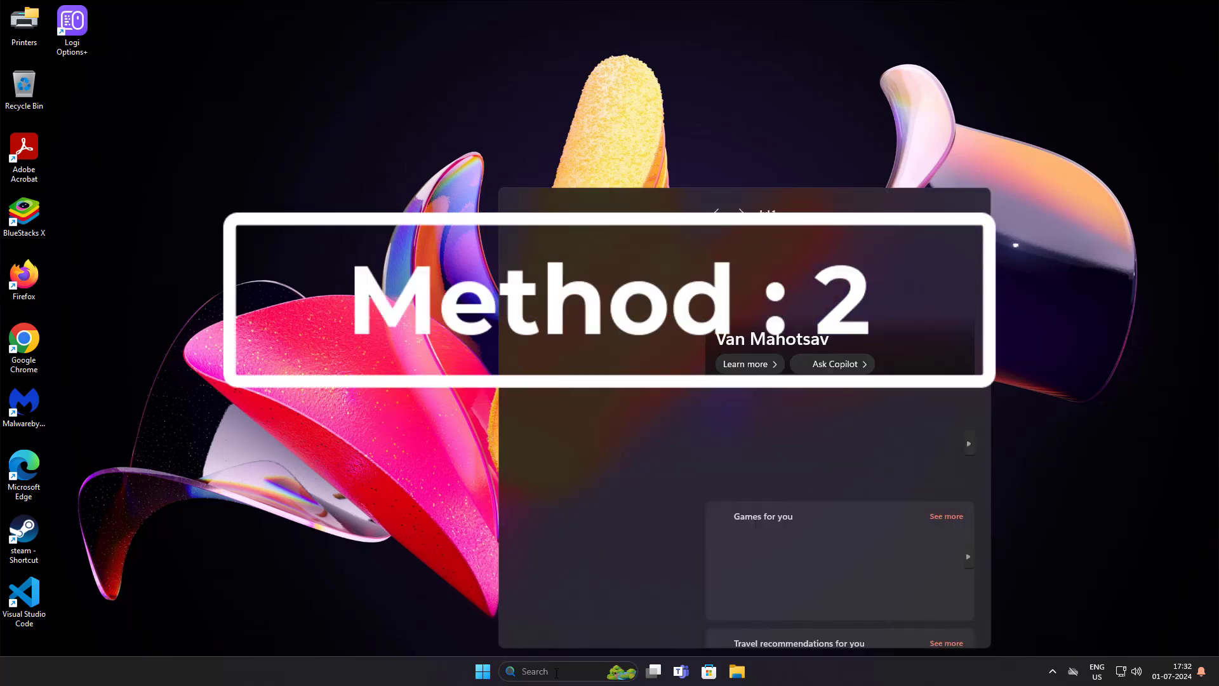
{"action": "type", "text": "regedit"}
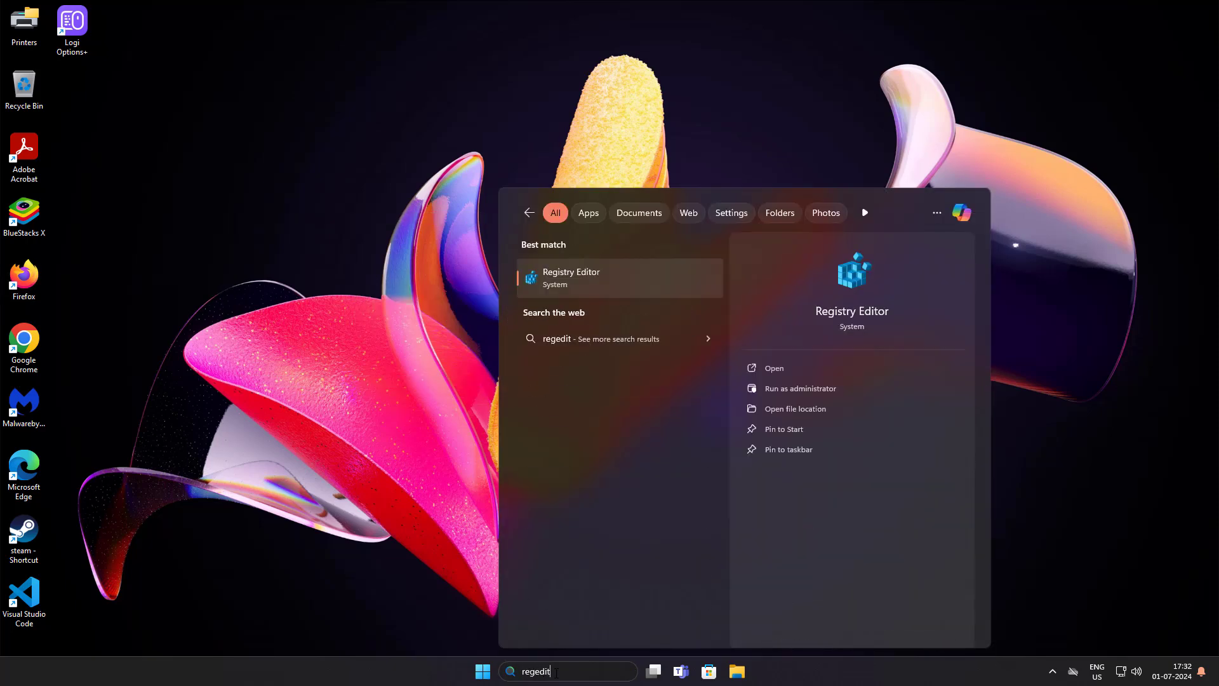
{"action": "right_click", "coordinate": [620, 277]}
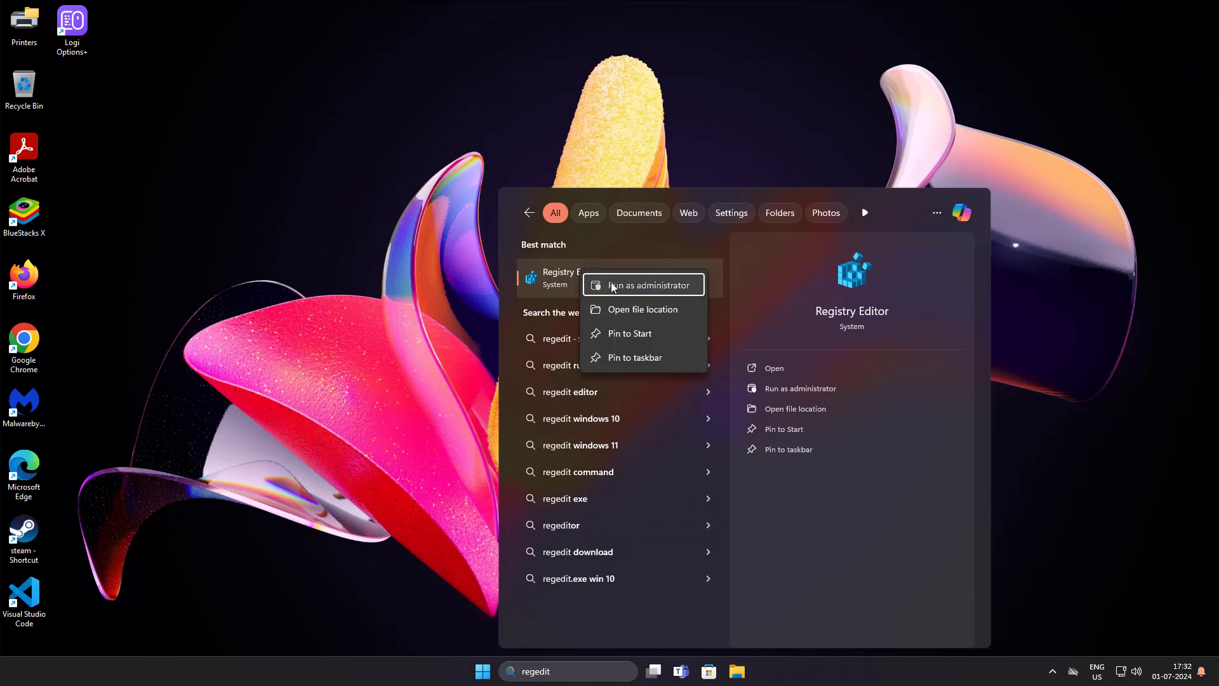
{"action": "left_click", "coordinate": [639, 285]}
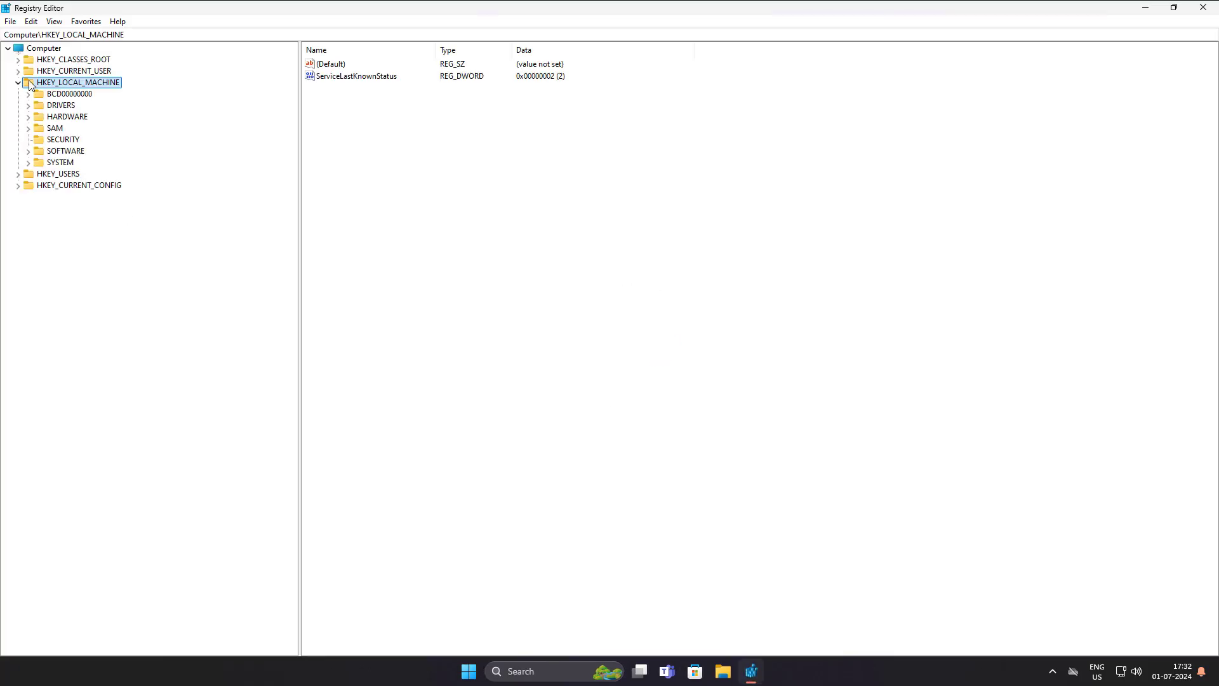
{"action": "mouse_move", "coordinate": [242, 95]}
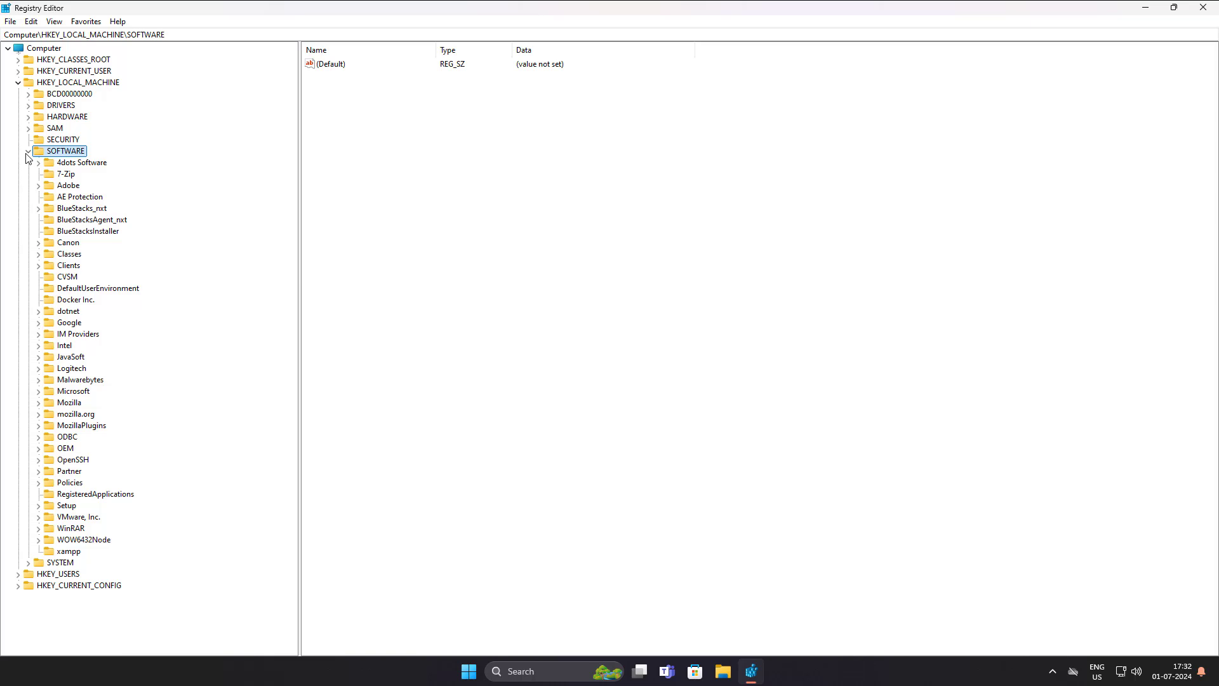
{"action": "mouse_move", "coordinate": [84, 343]}
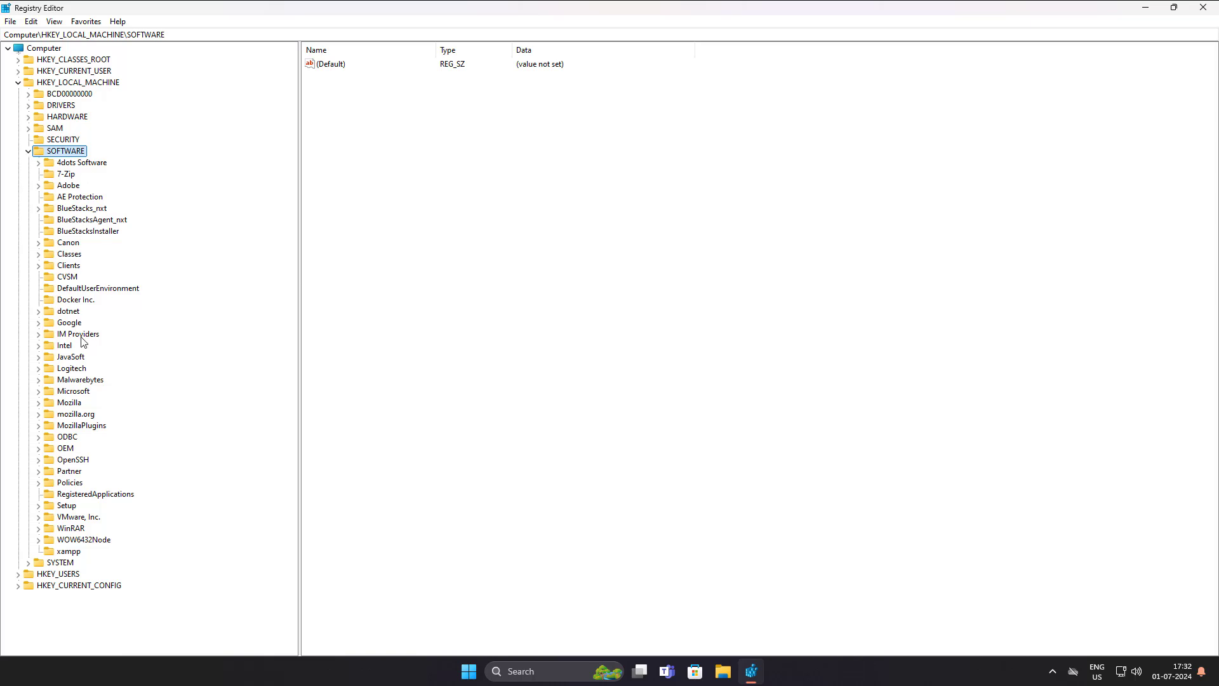
- Browse to HKLM\SOFTWARE\Microsoft\Windows\CurrentVersion\Device Metadata and select DeviceMetadataServiceURL
{"action": "left_click", "coordinate": [73, 391]}
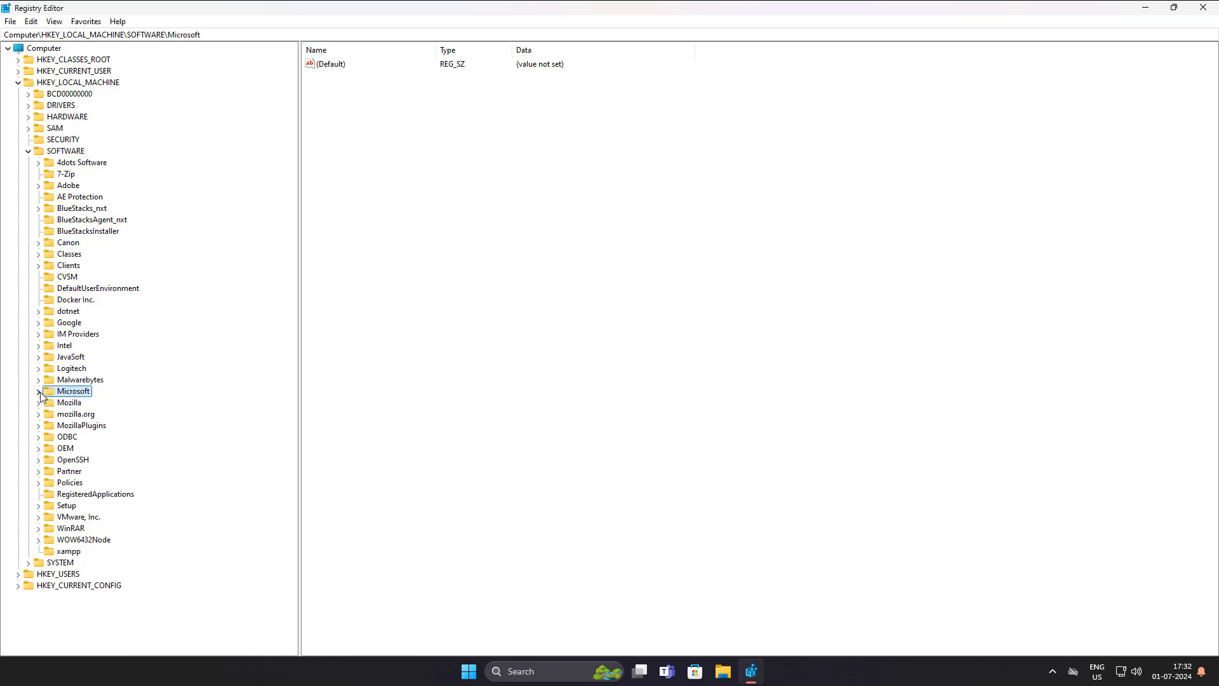
{"action": "left_click", "coordinate": [37, 390]}
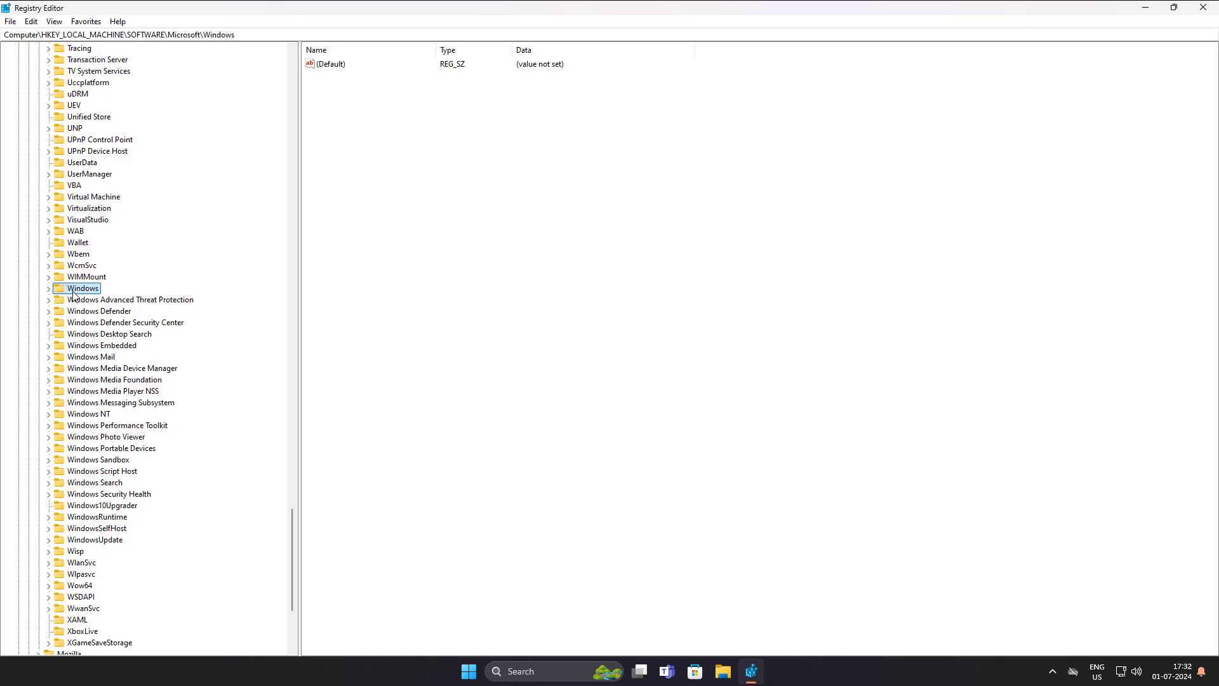
{"action": "left_click", "coordinate": [48, 287]}
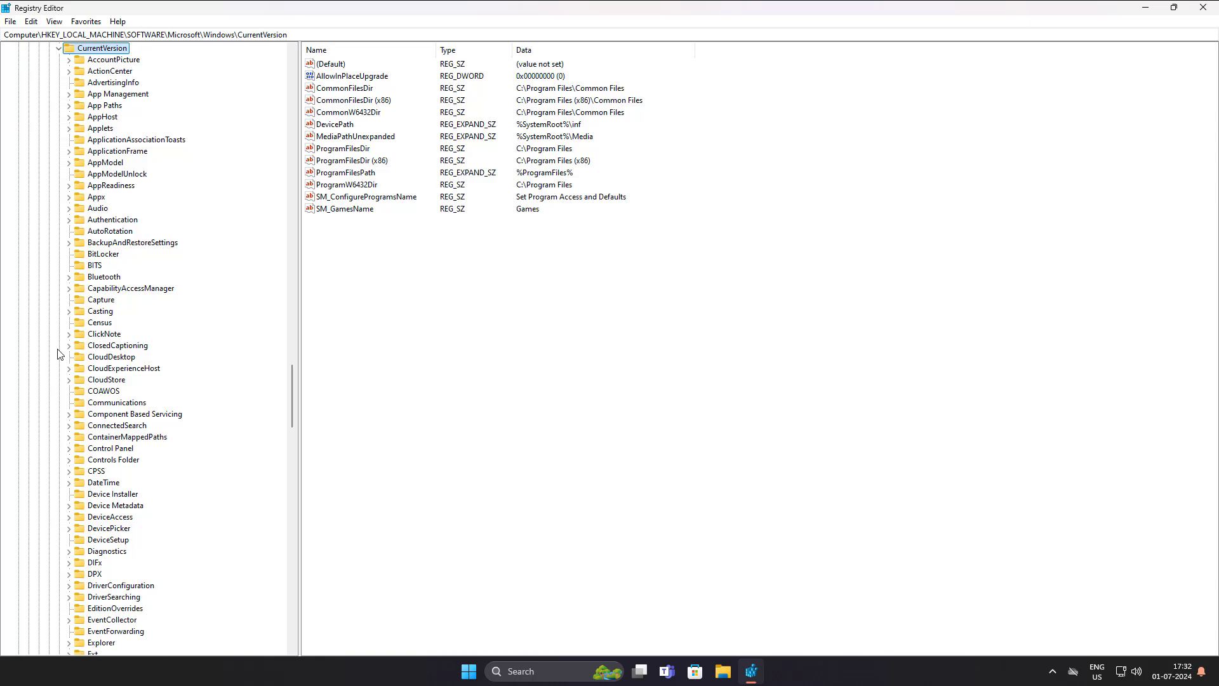
{"action": "left_click", "coordinate": [103, 482]}
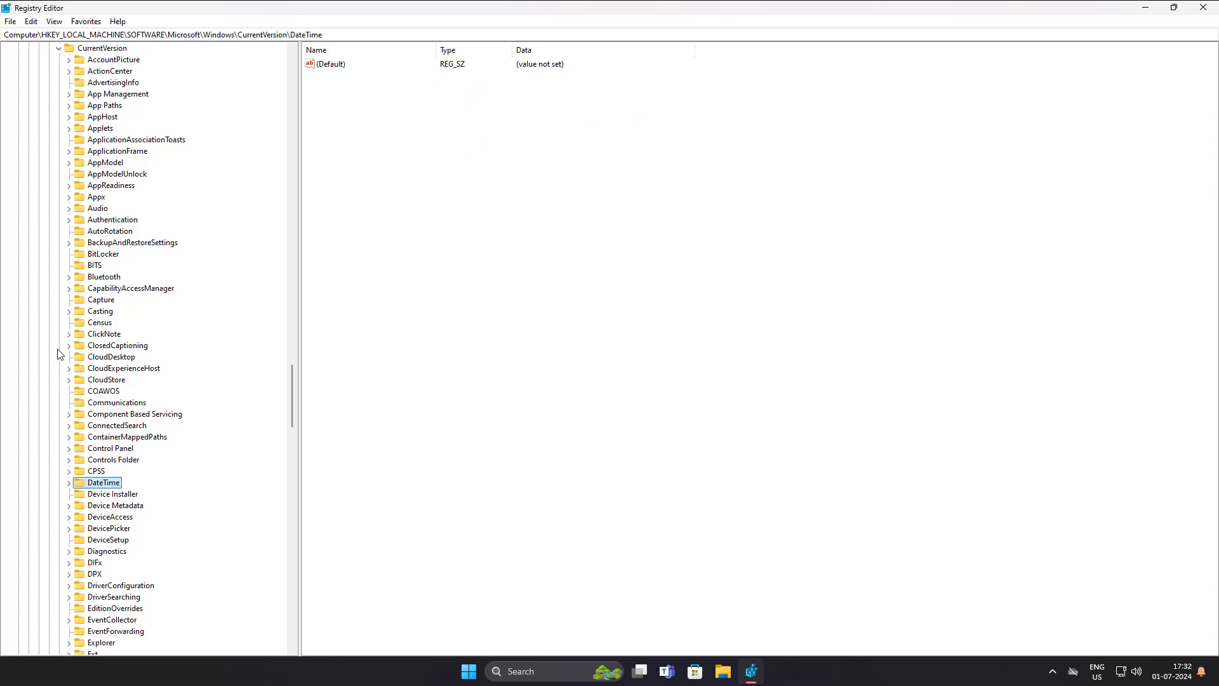
{"action": "scroll", "scroll_direction": "down", "scroll_amount": 3}
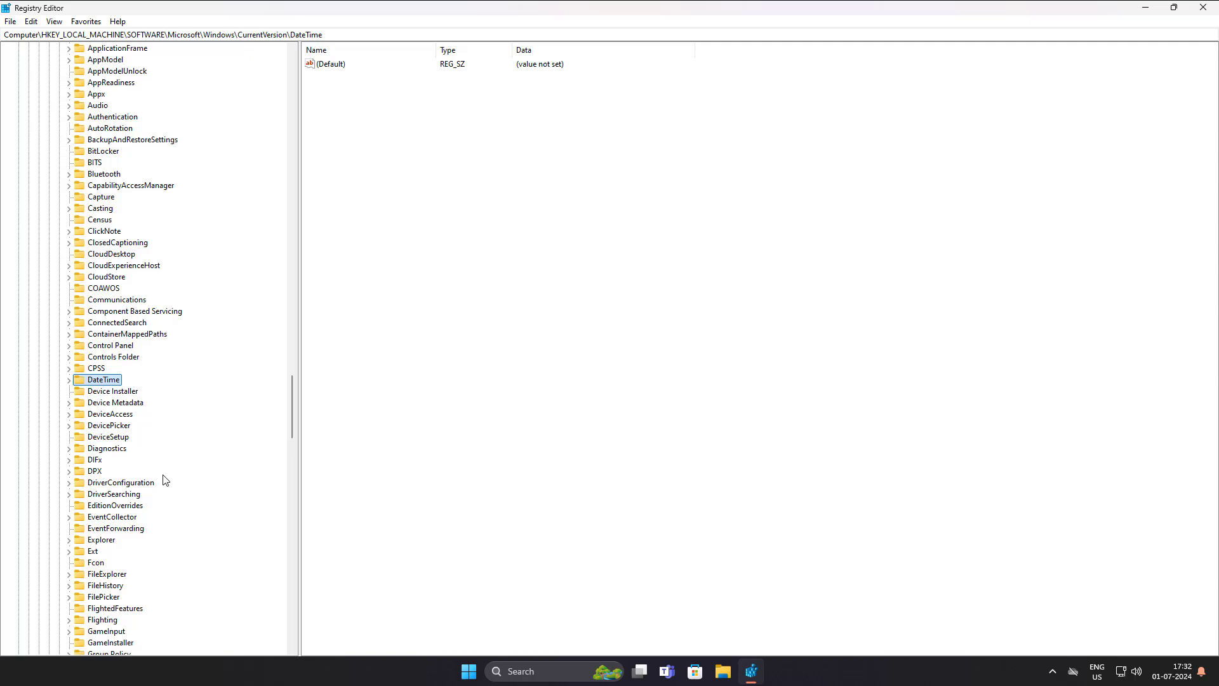
{"action": "left_click", "coordinate": [117, 402]}
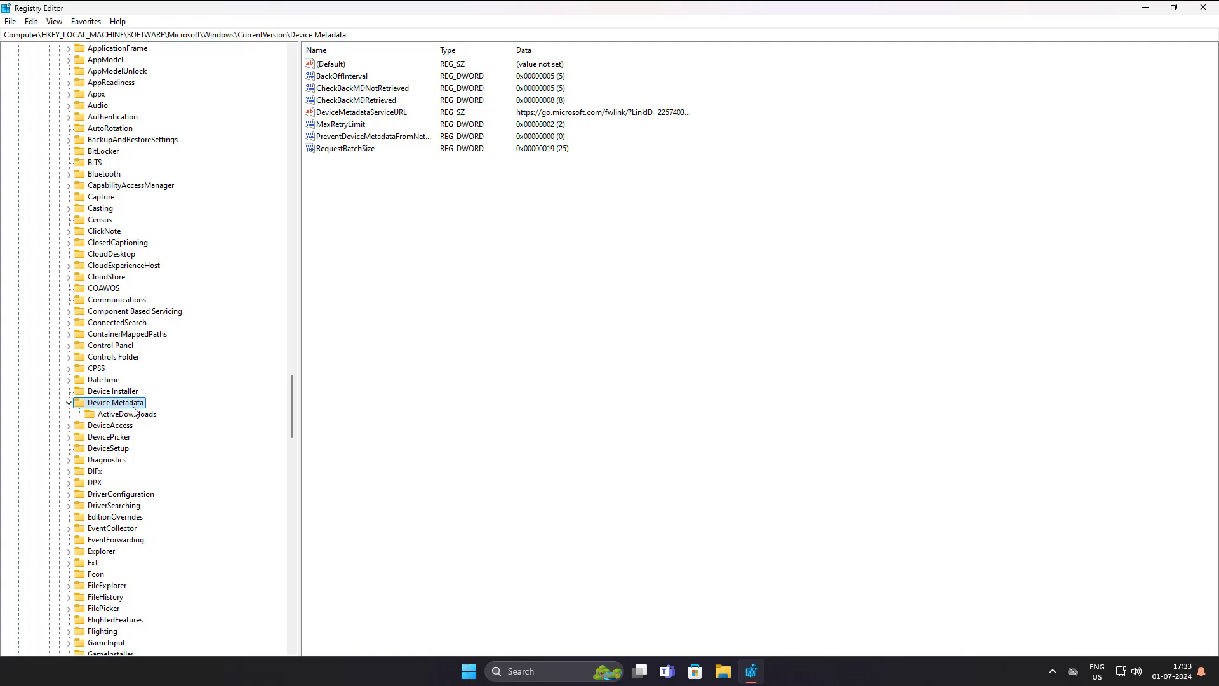
{"action": "mouse_move", "coordinate": [369, 121]}
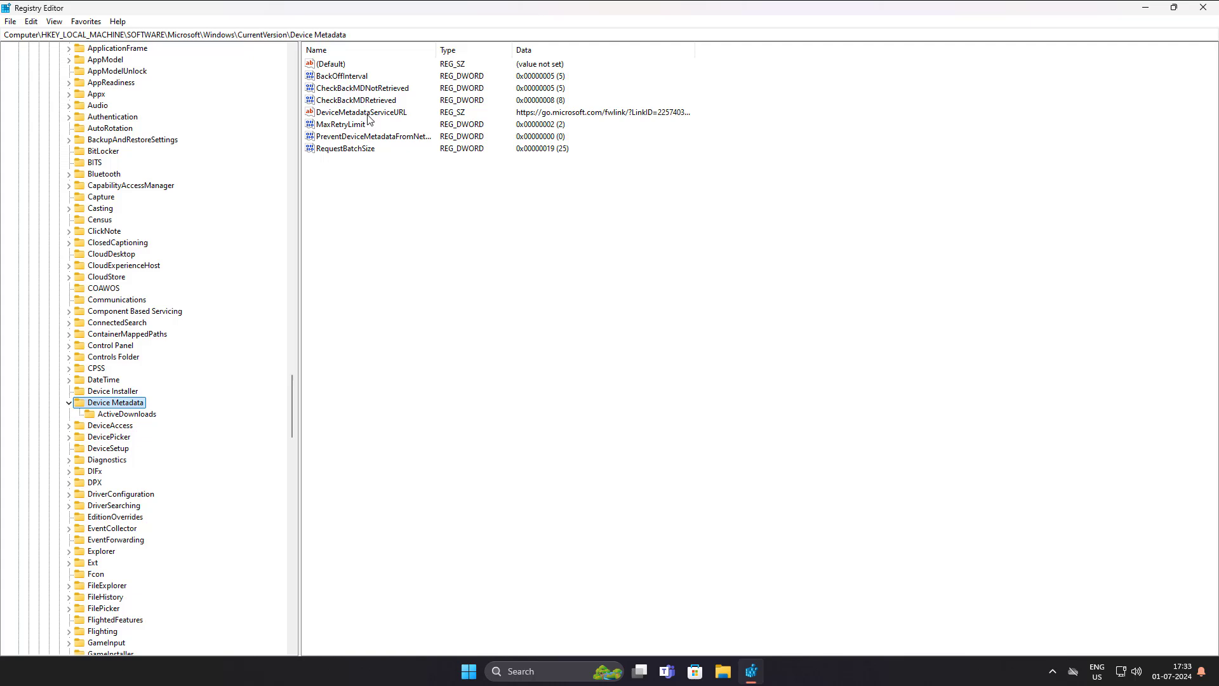
{"action": "left_click", "coordinate": [360, 112]}
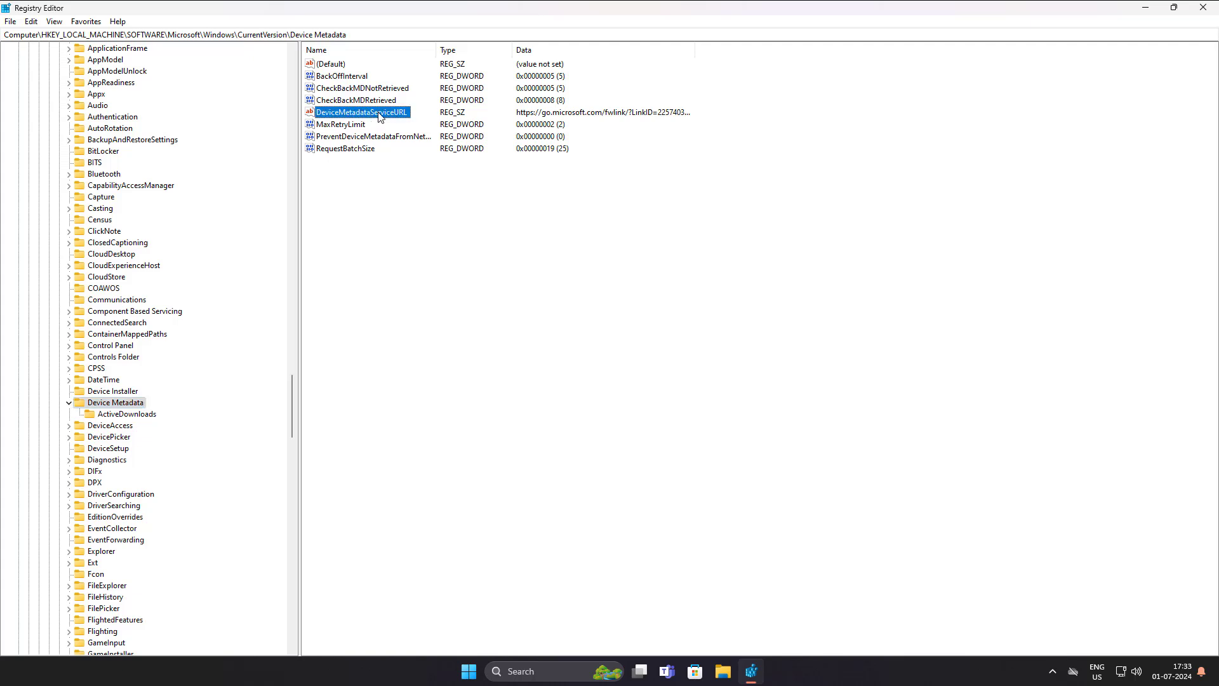
{"action": "double_click", "coordinate": [359, 112]}
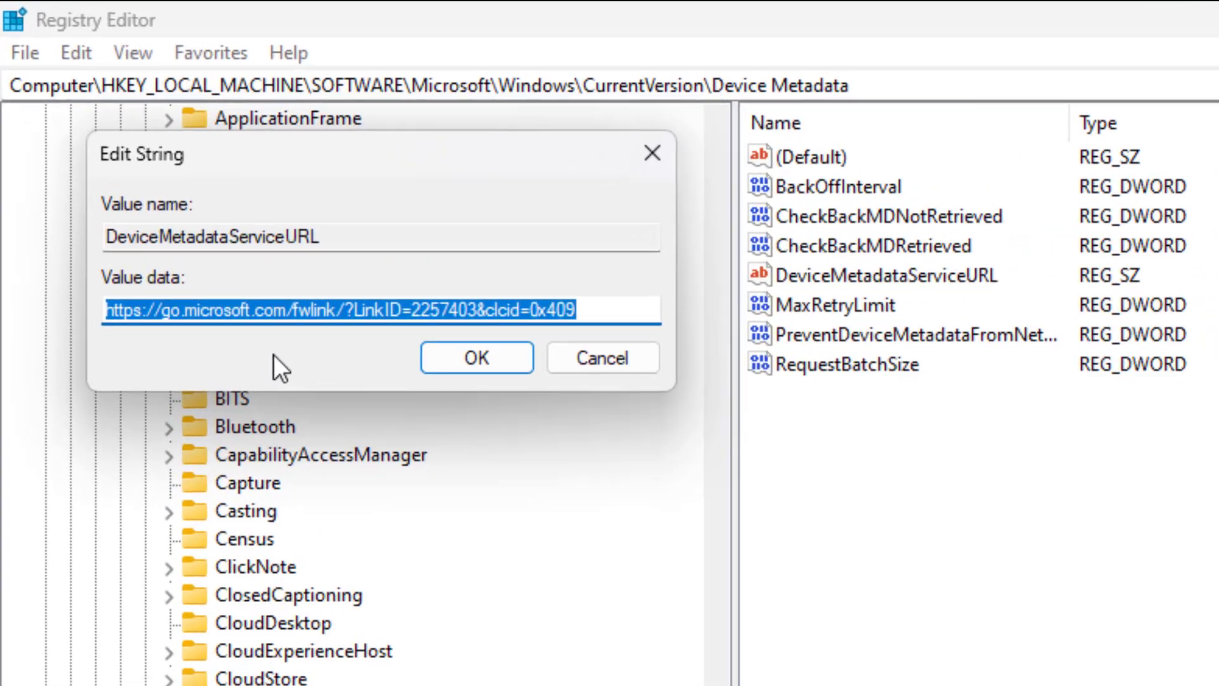
{"action": "key", "text": "Delete"}
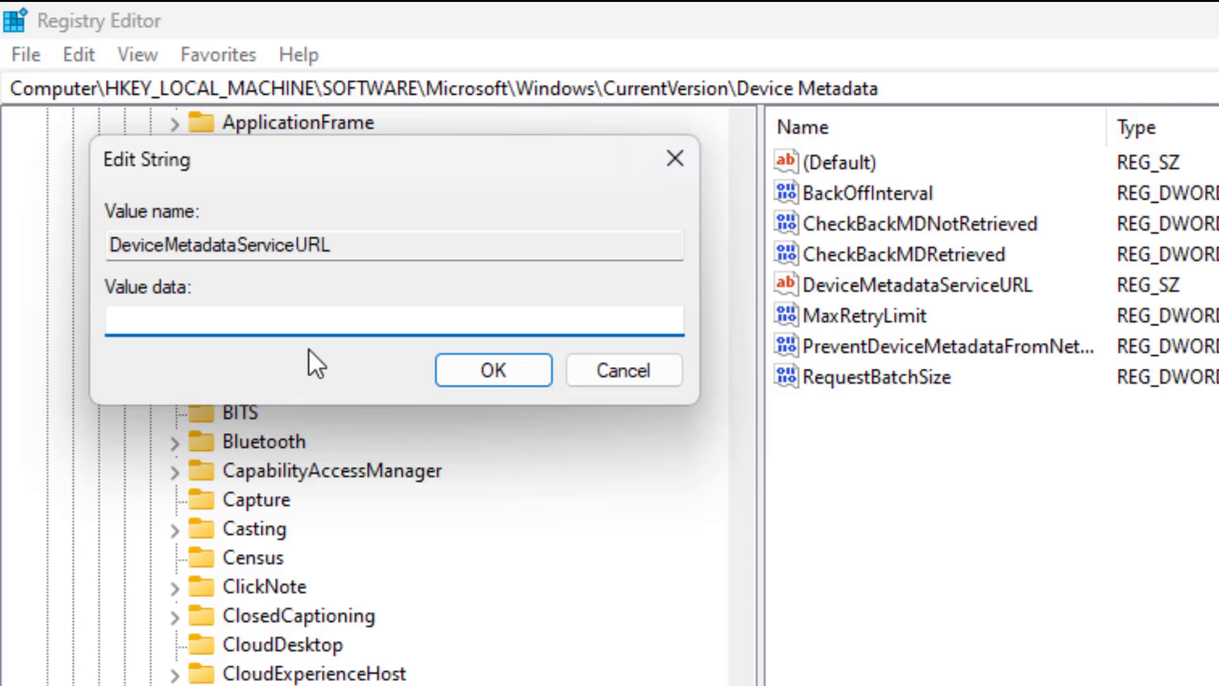
{"action": "type", "text": "https:"}
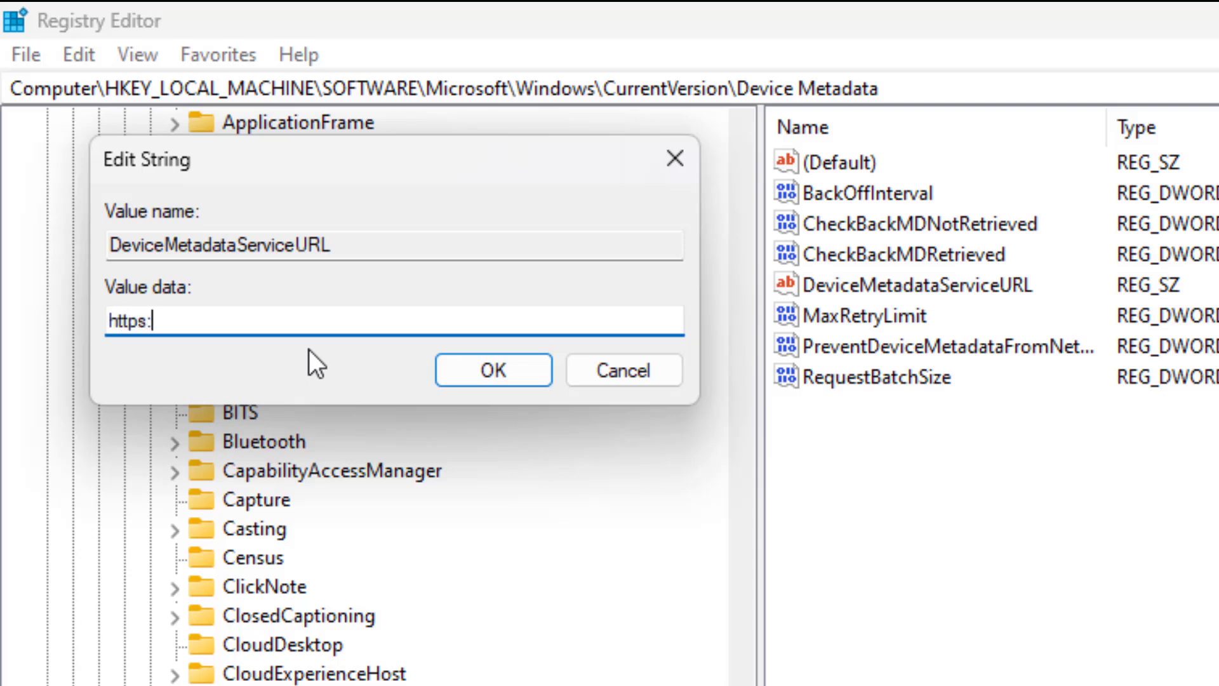
{"action": "type", "text": "//"}
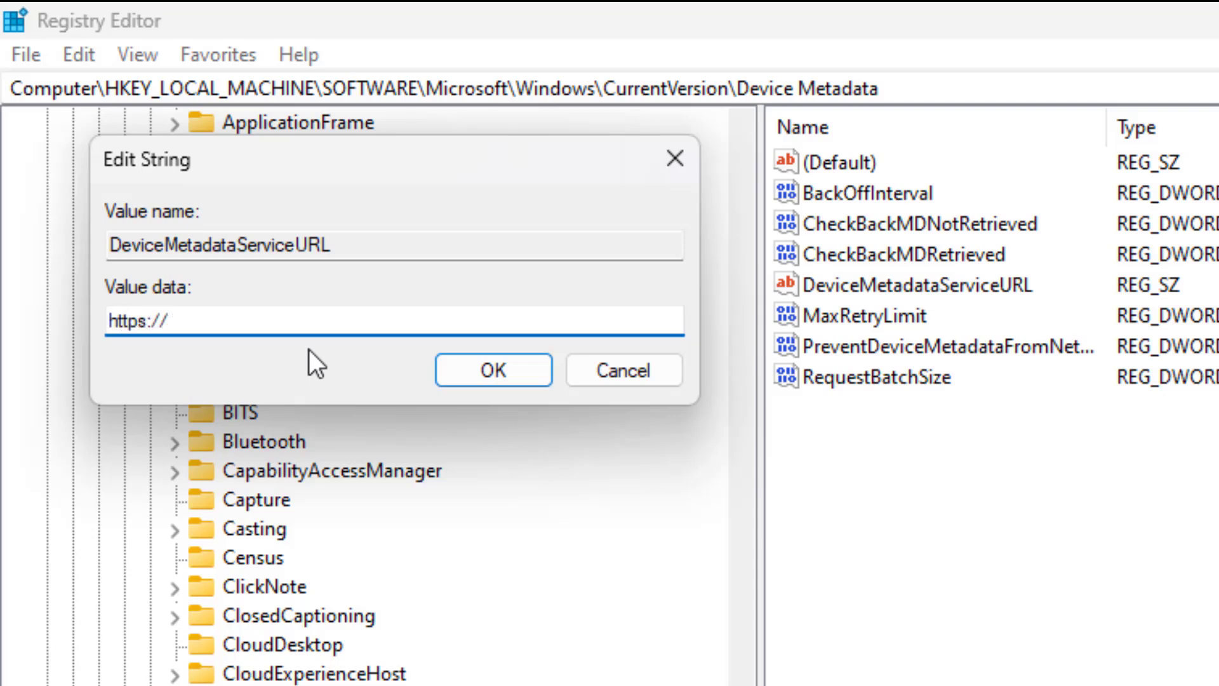
{"action": "type", "text": "dmd."}
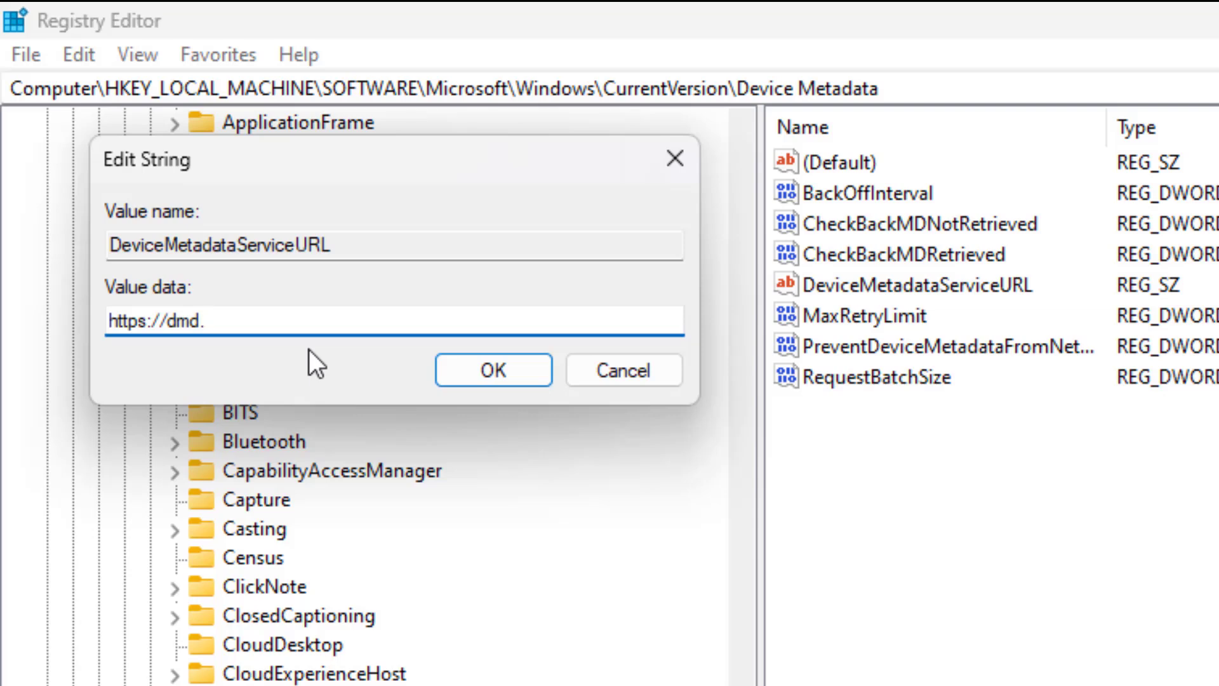
{"action": "type", "text": "meta"}
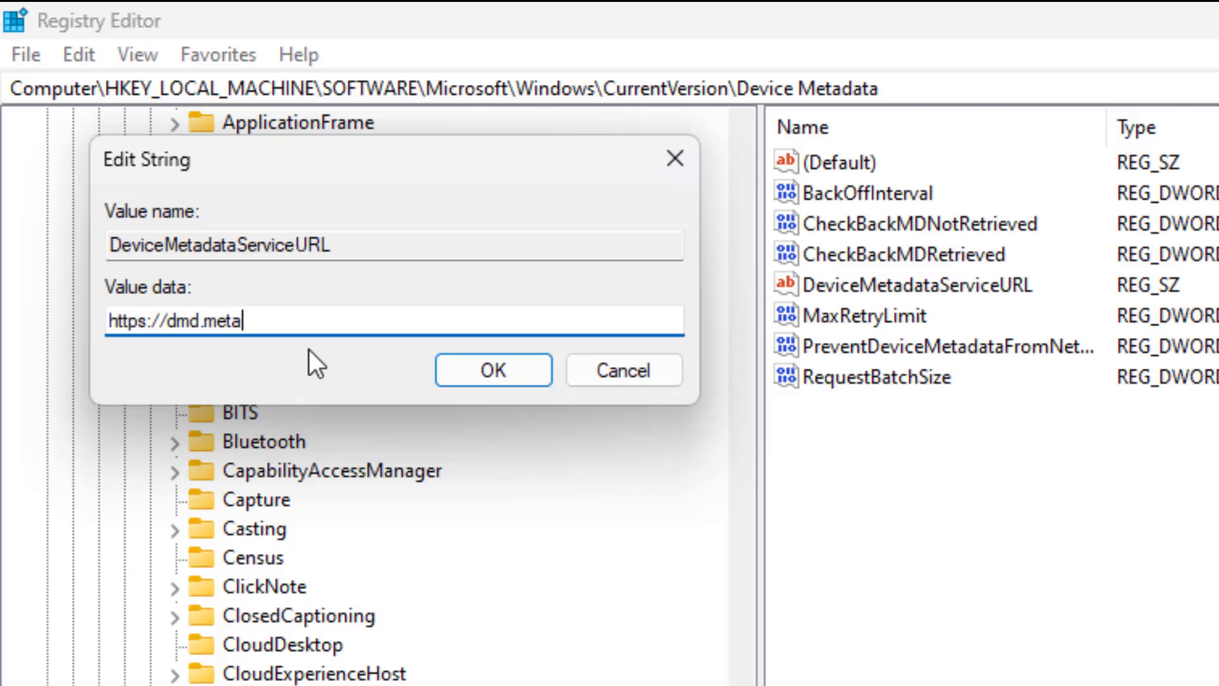
{"action": "type", "text": "servic"}
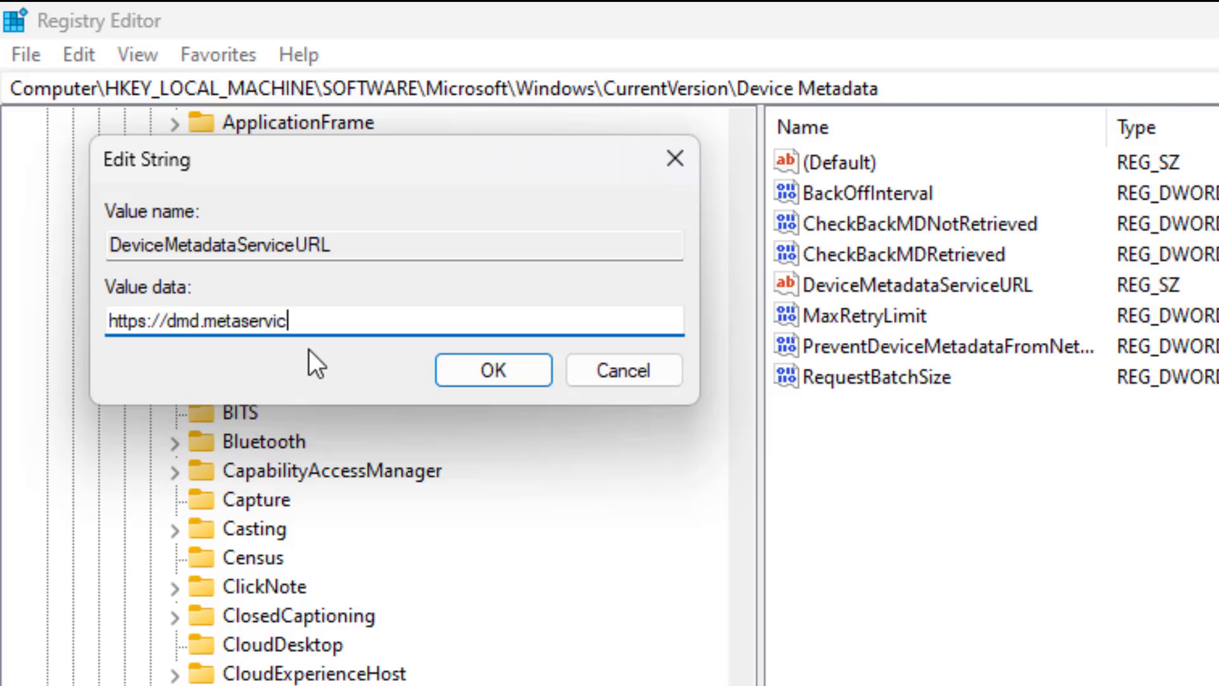
{"action": "type", "text": "es."}
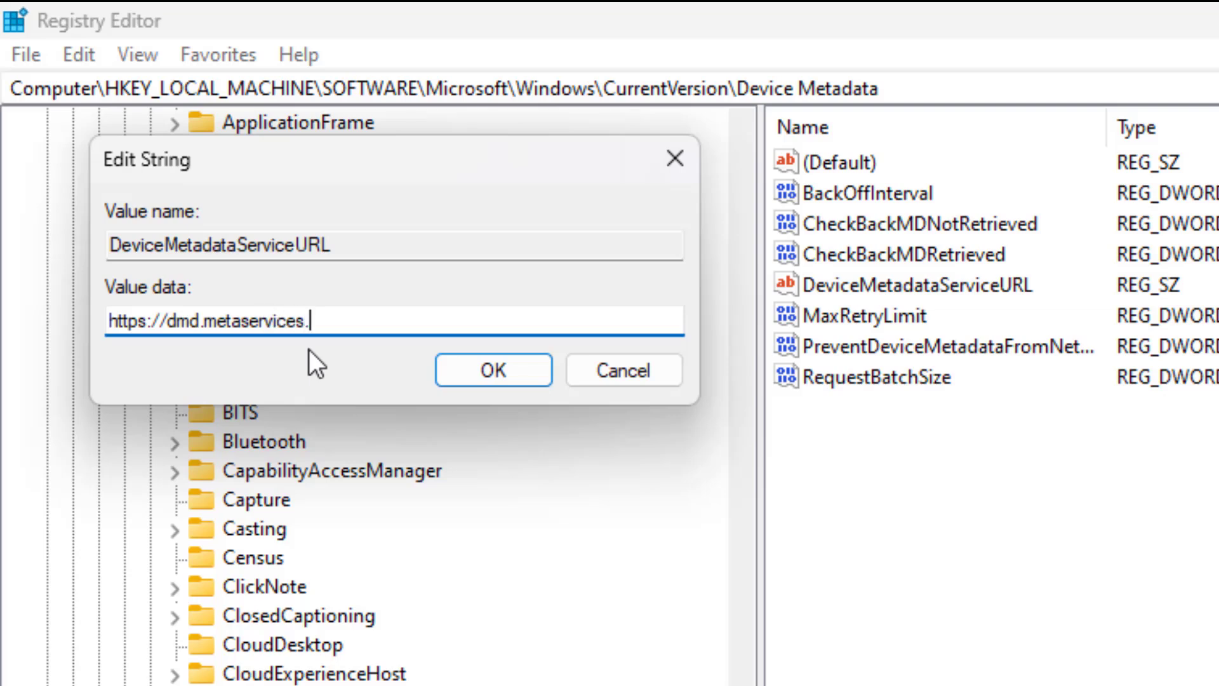
{"action": "type", "text": "micro"}
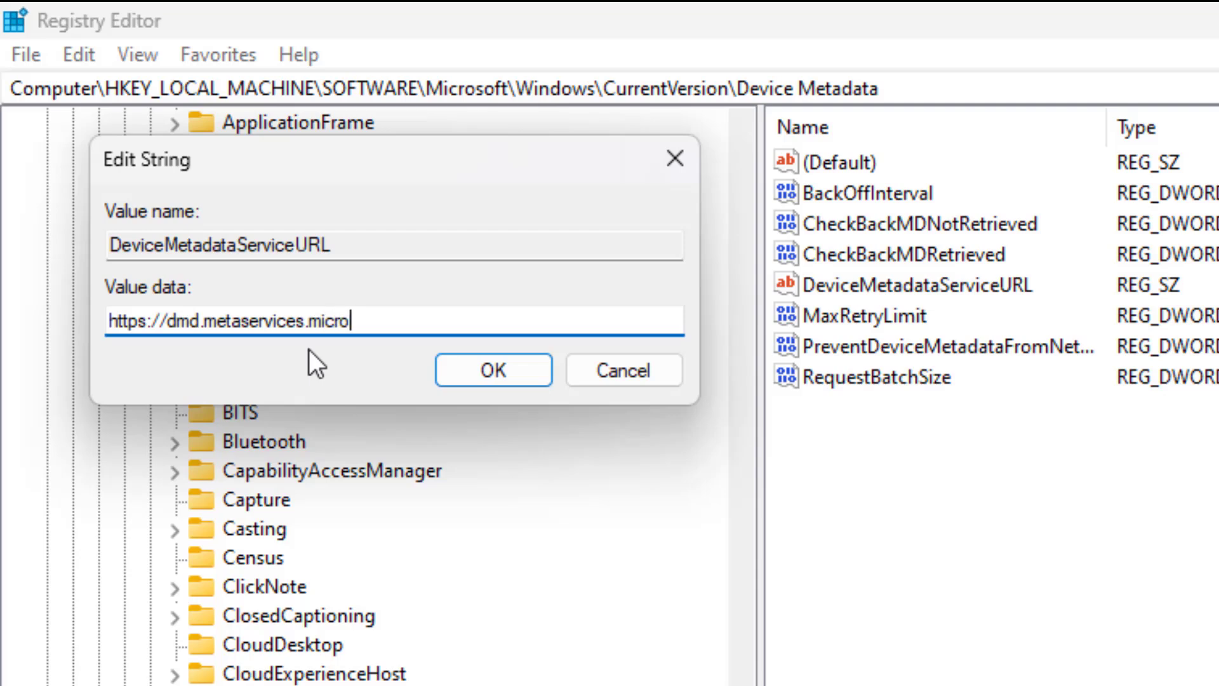
{"action": "type", "text": "soft.com"}
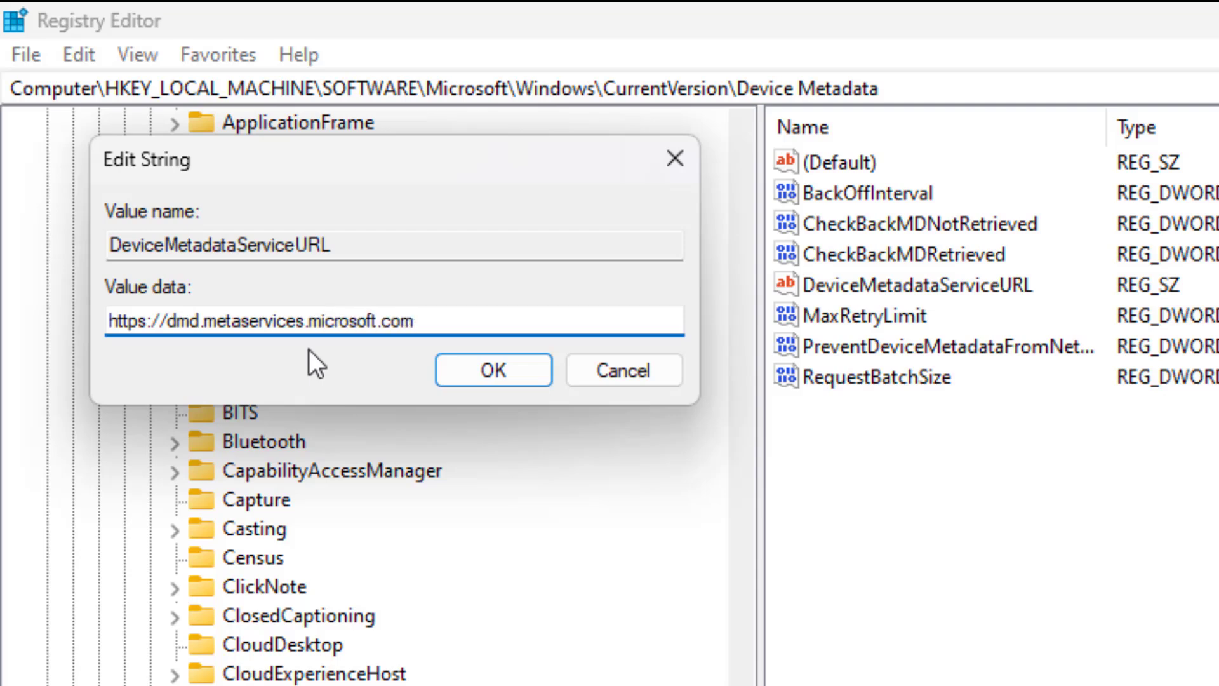
{"action": "type", "text": "/d"}
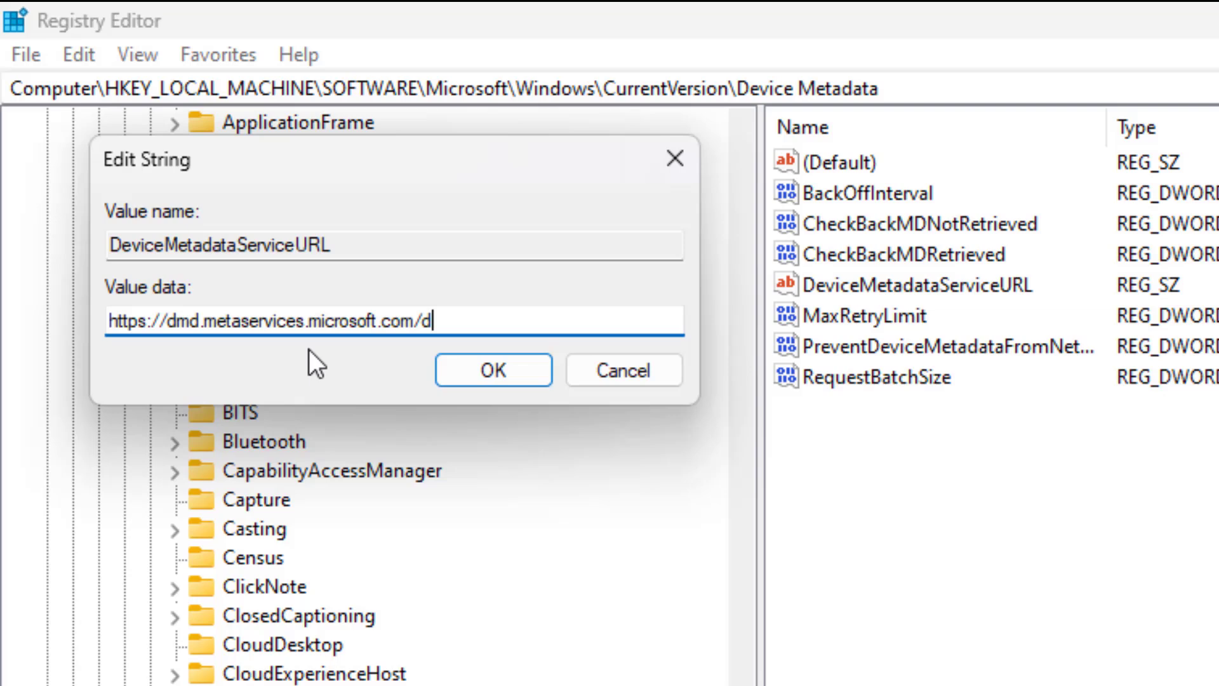
{"action": "type", "text": "ms/"}
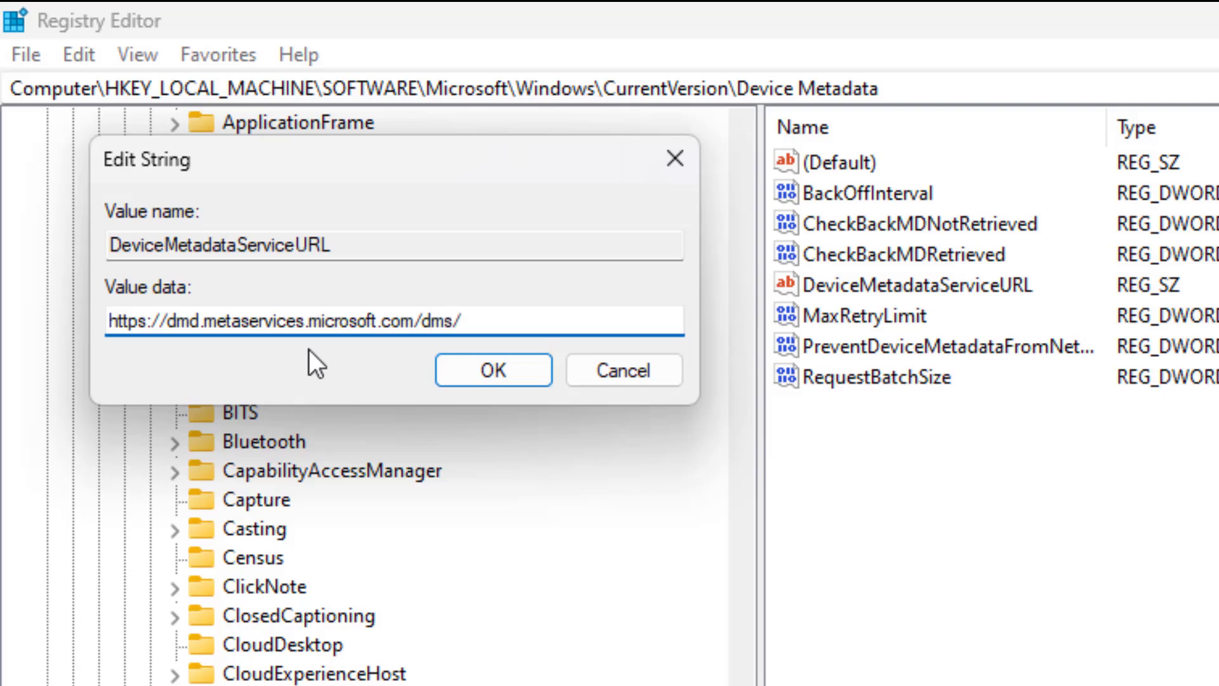
{"action": "type", "text": "metadata.s"}
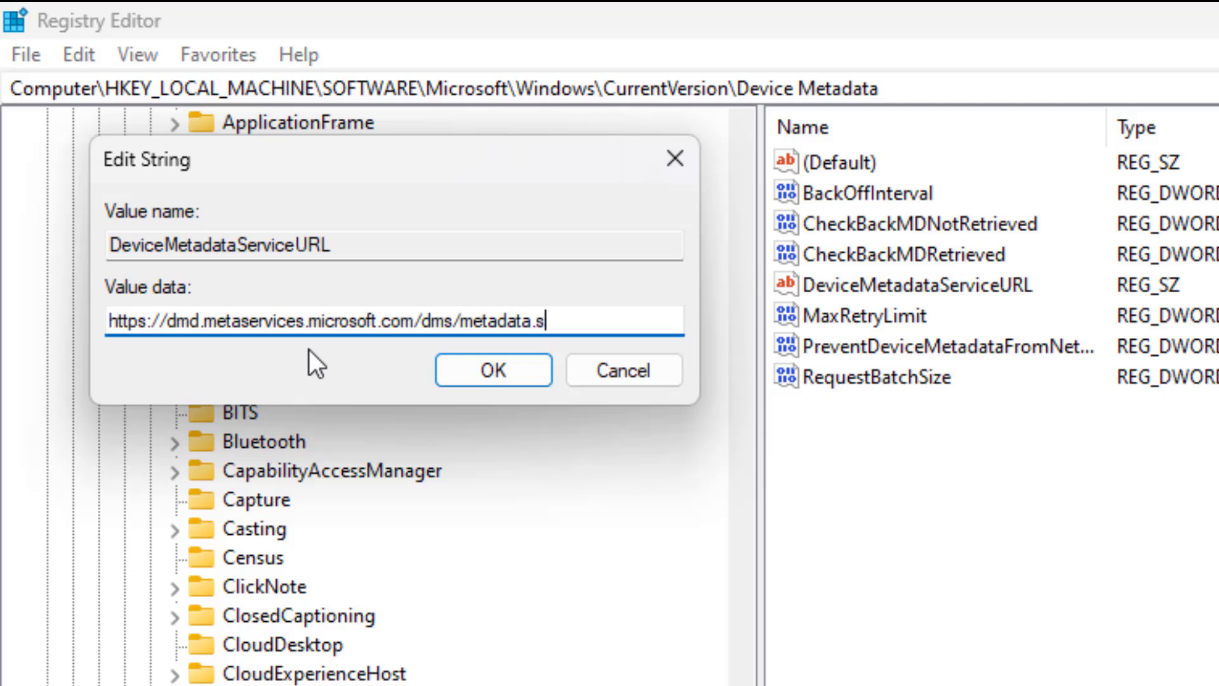
{"action": "type", "text": "vc"}
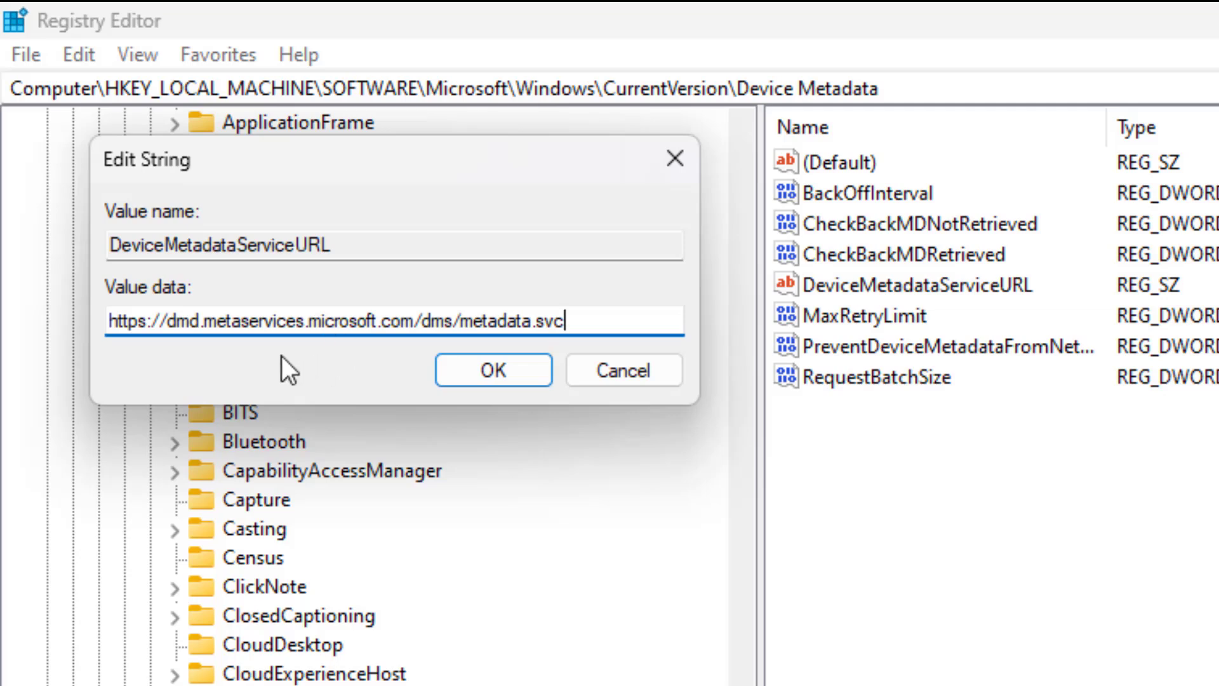
{"action": "mouse_move", "coordinate": [493, 370]}
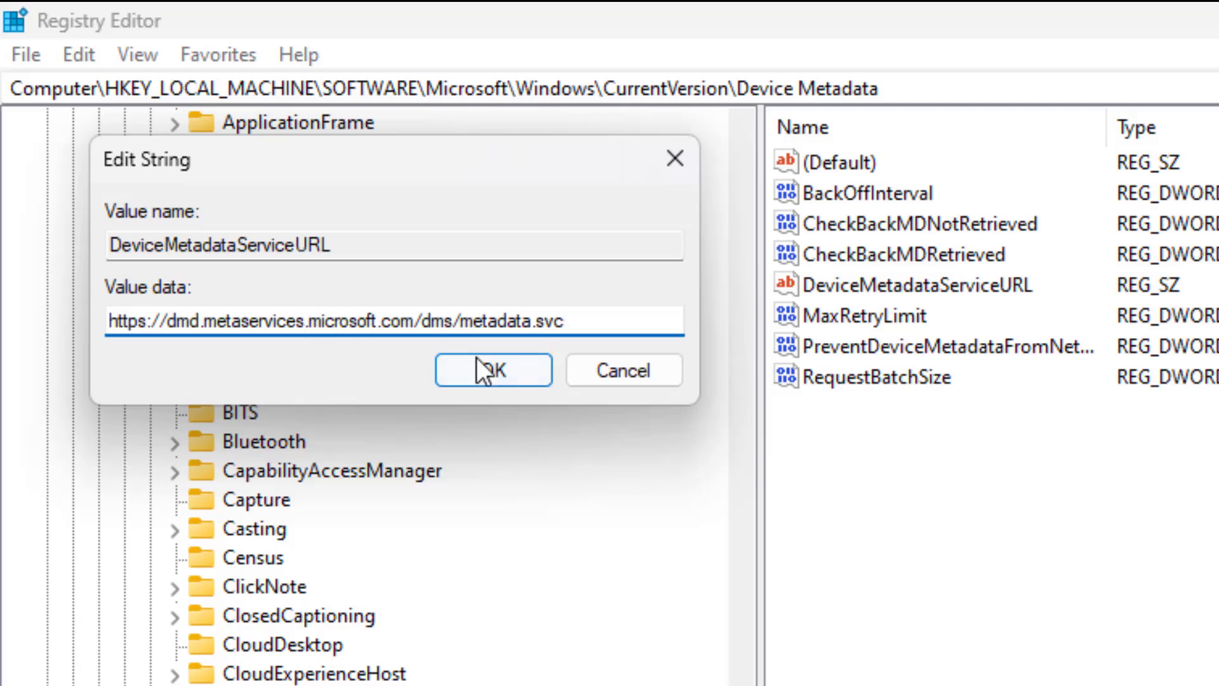
{"action": "mouse_move", "coordinate": [440, 366]}
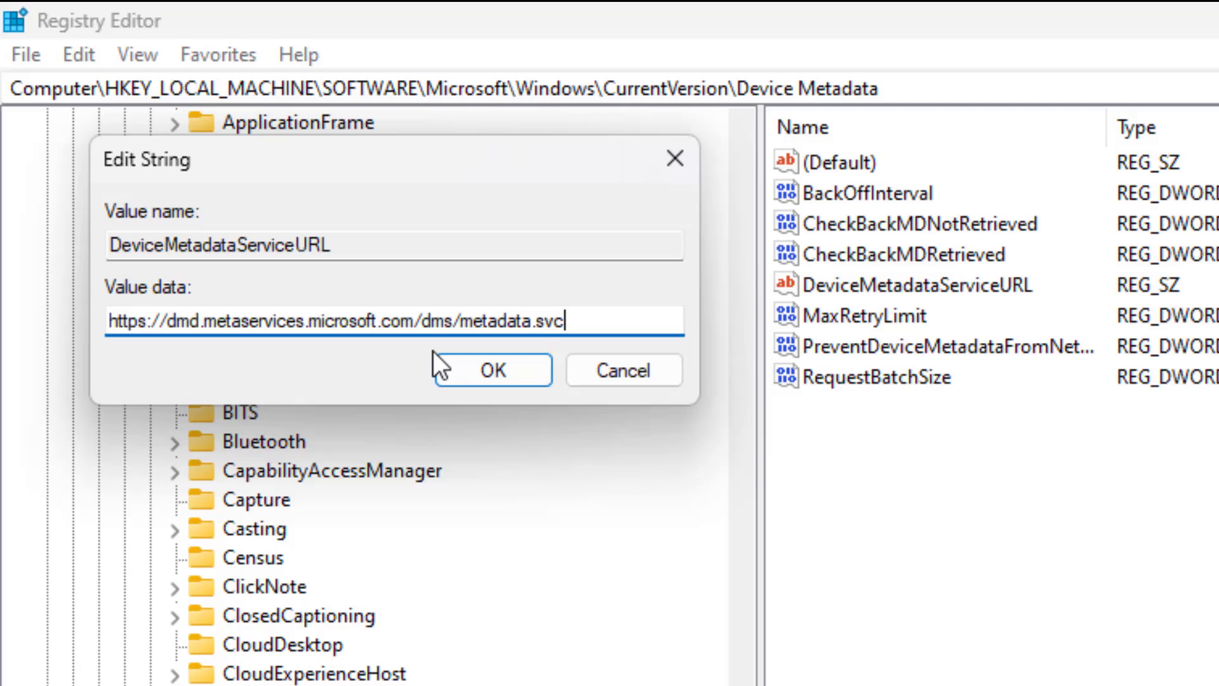
{"action": "left_click", "coordinate": [491, 369]}
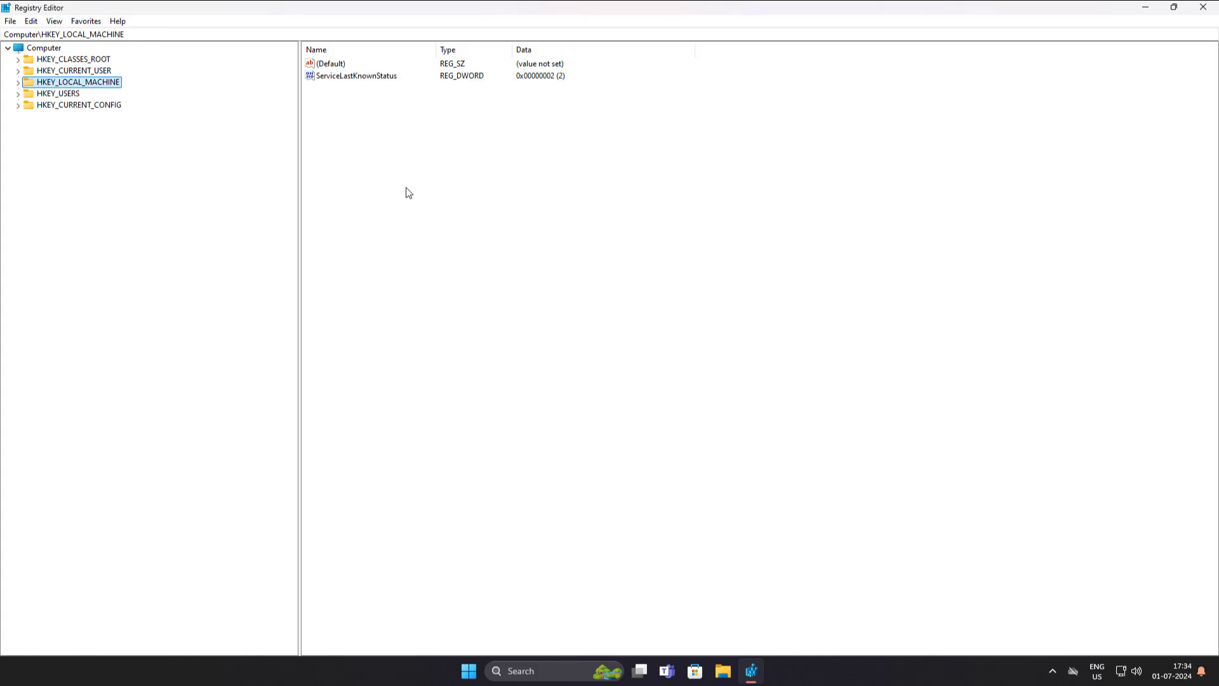
- Close Registry Editor and click the taskbar search box
{"action": "left_click", "coordinate": [1202, 7]}
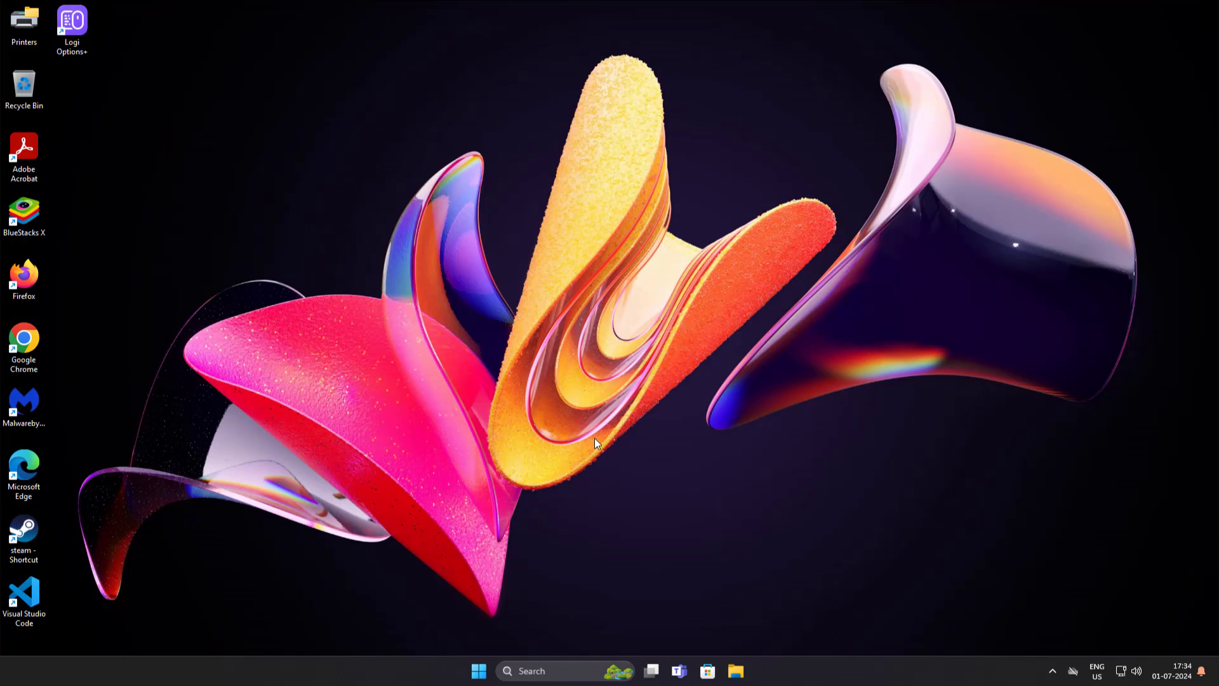
{"action": "left_click", "coordinate": [479, 671]}
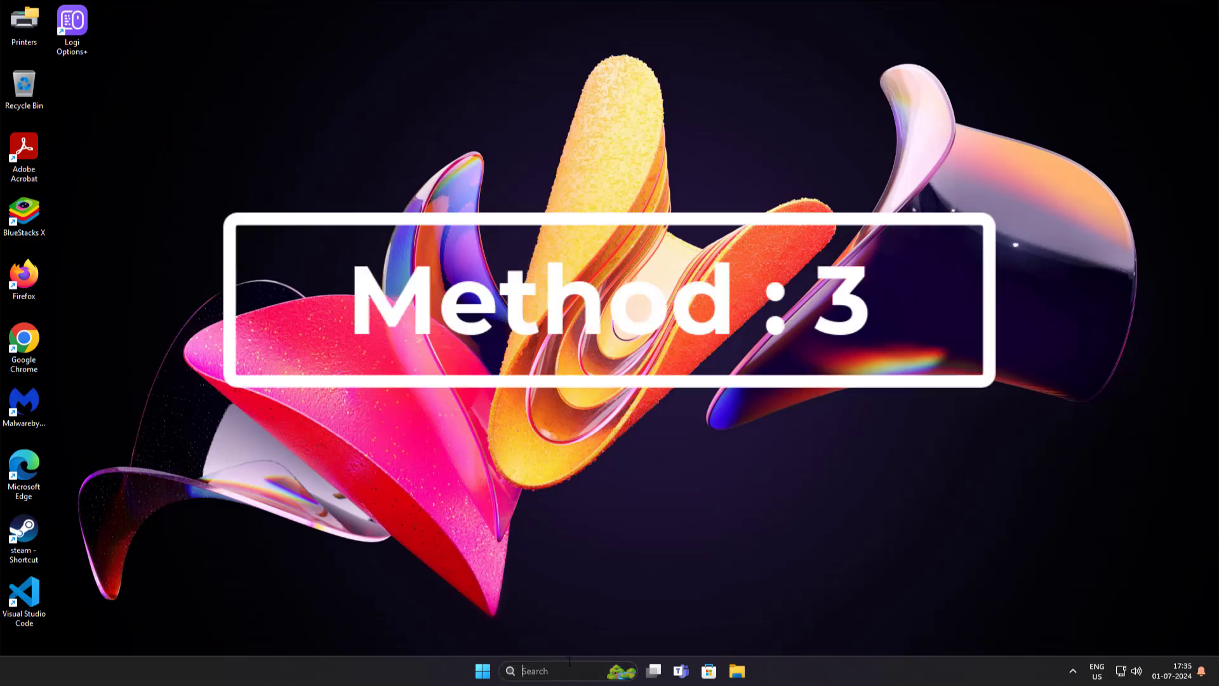
- Relaunch regedit and expand HKLM\SOFTWARE\Microsoft\Windows\CurrentVersion
{"action": "type", "text": "reged"}
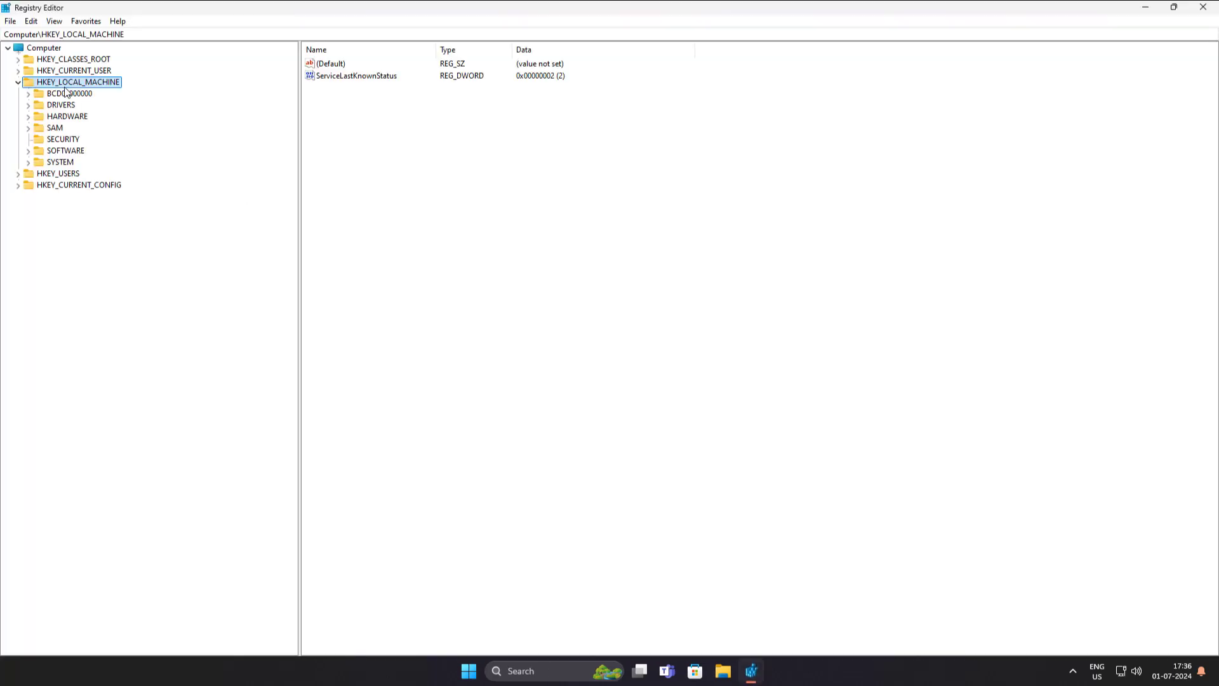
{"action": "left_click", "coordinate": [66, 150]}
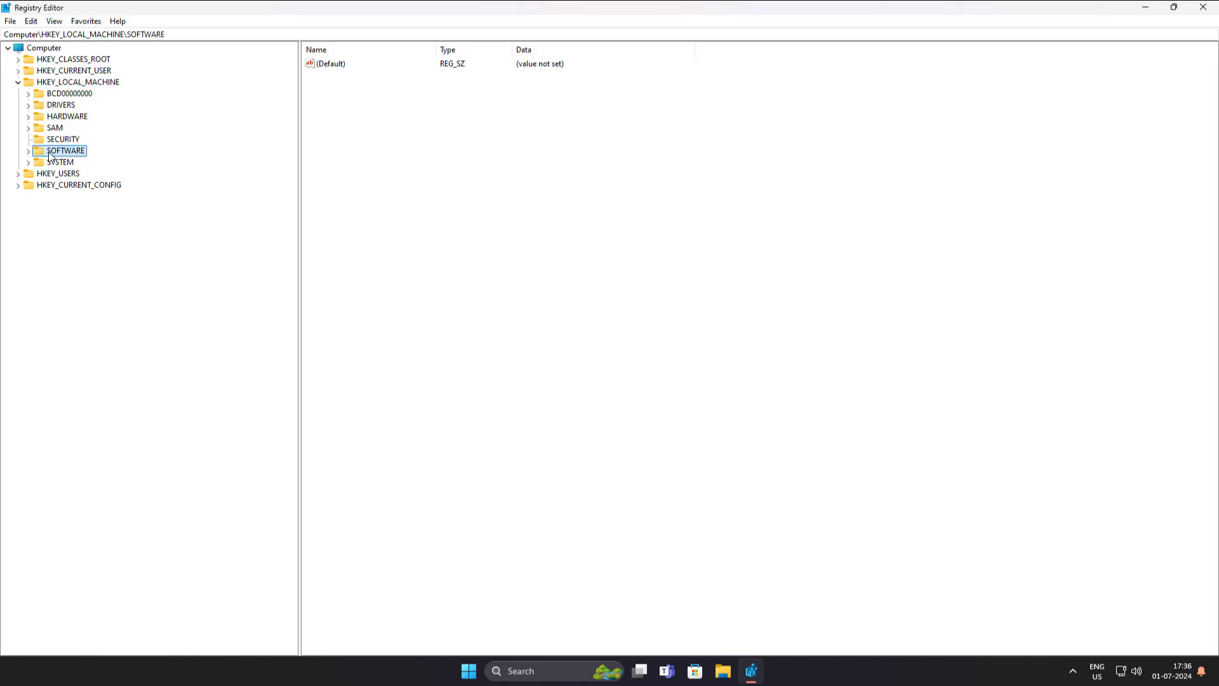
{"action": "left_click", "coordinate": [28, 151]}
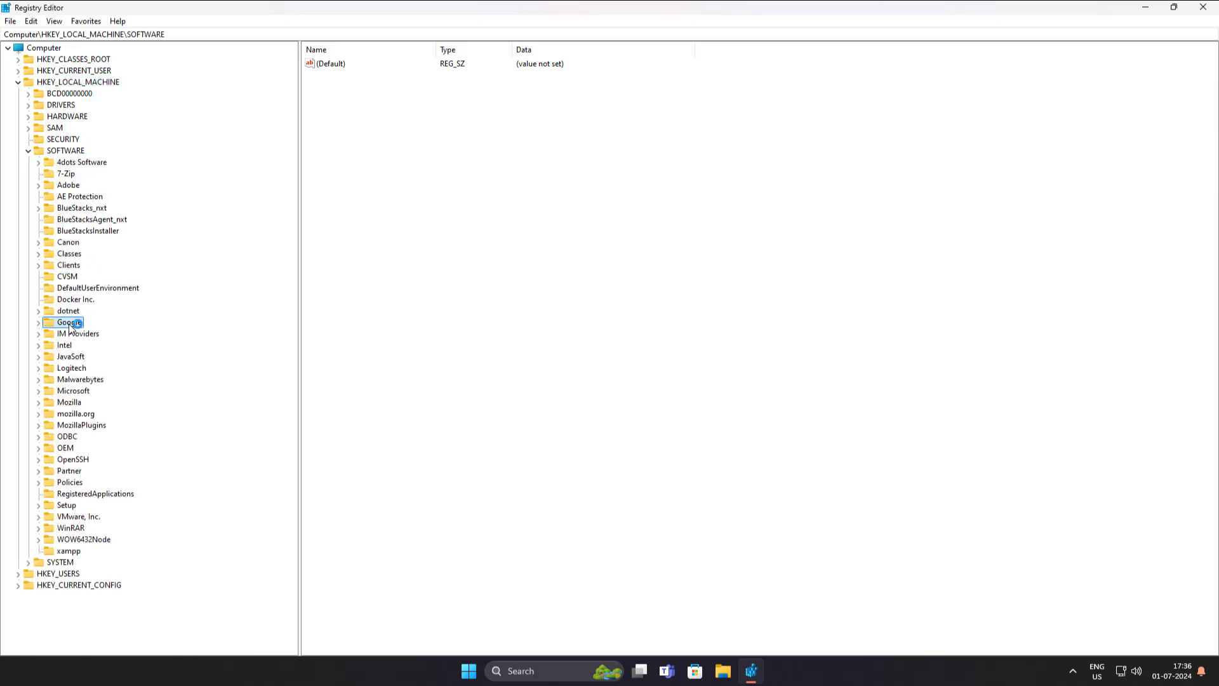
{"action": "left_click", "coordinate": [80, 379]}
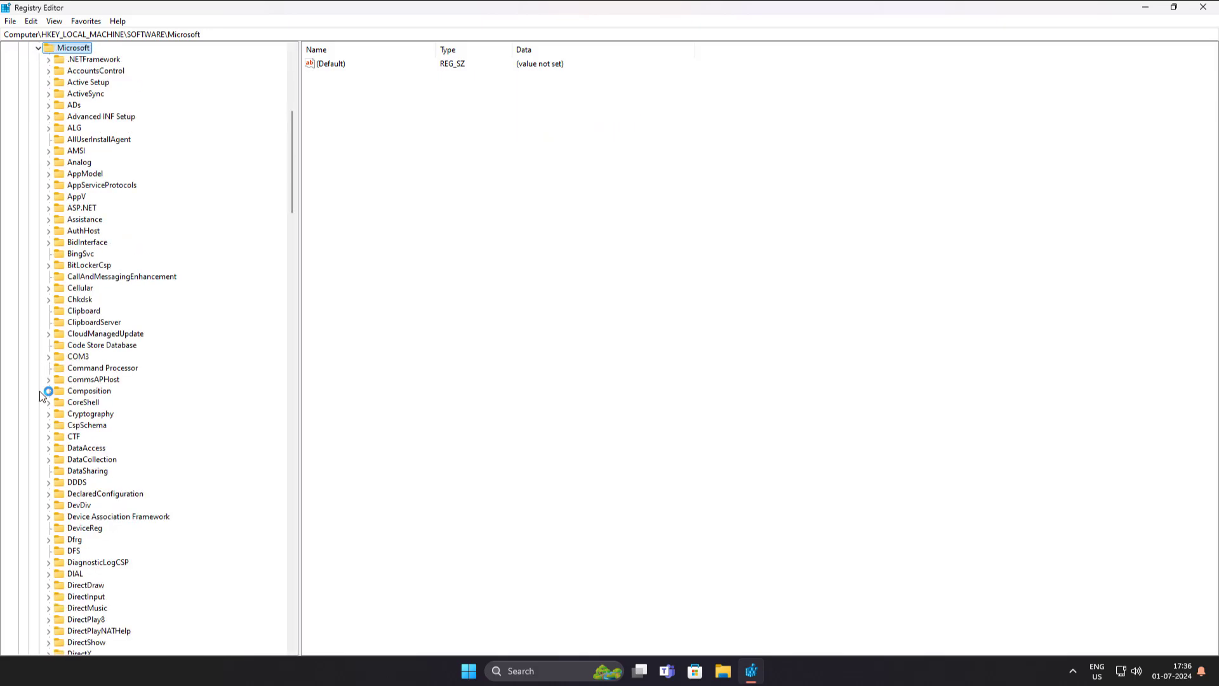
{"action": "left_click", "coordinate": [75, 607]}
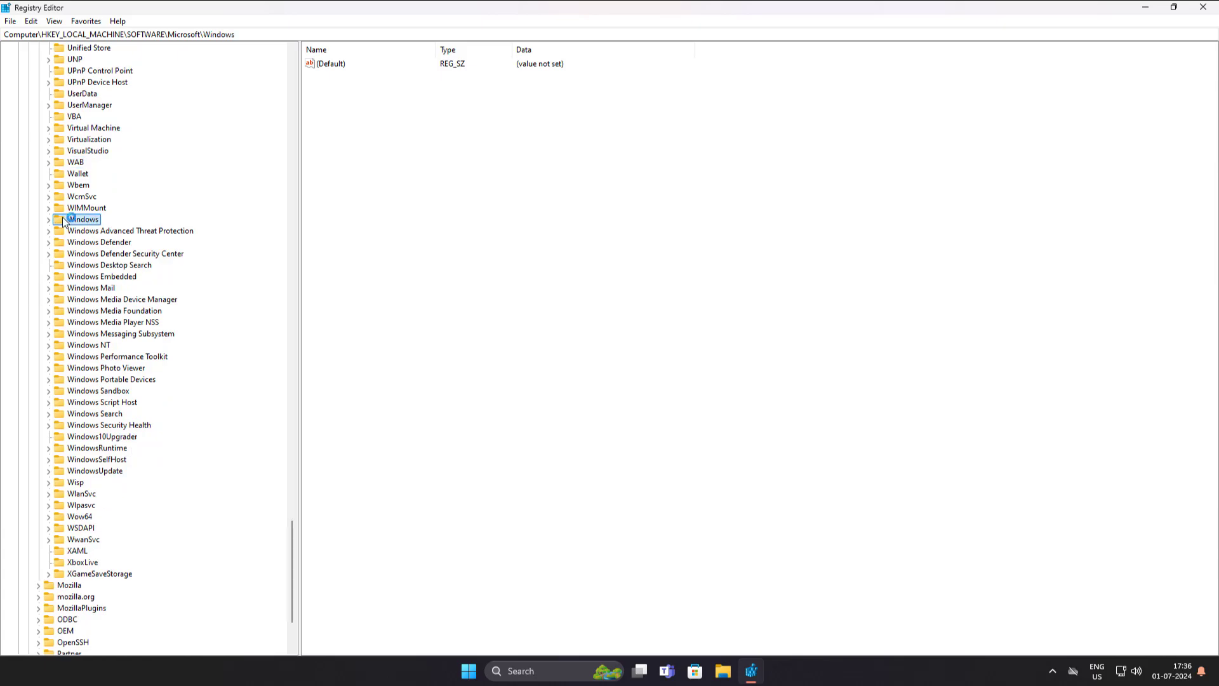
{"action": "left_click", "coordinate": [48, 219]}
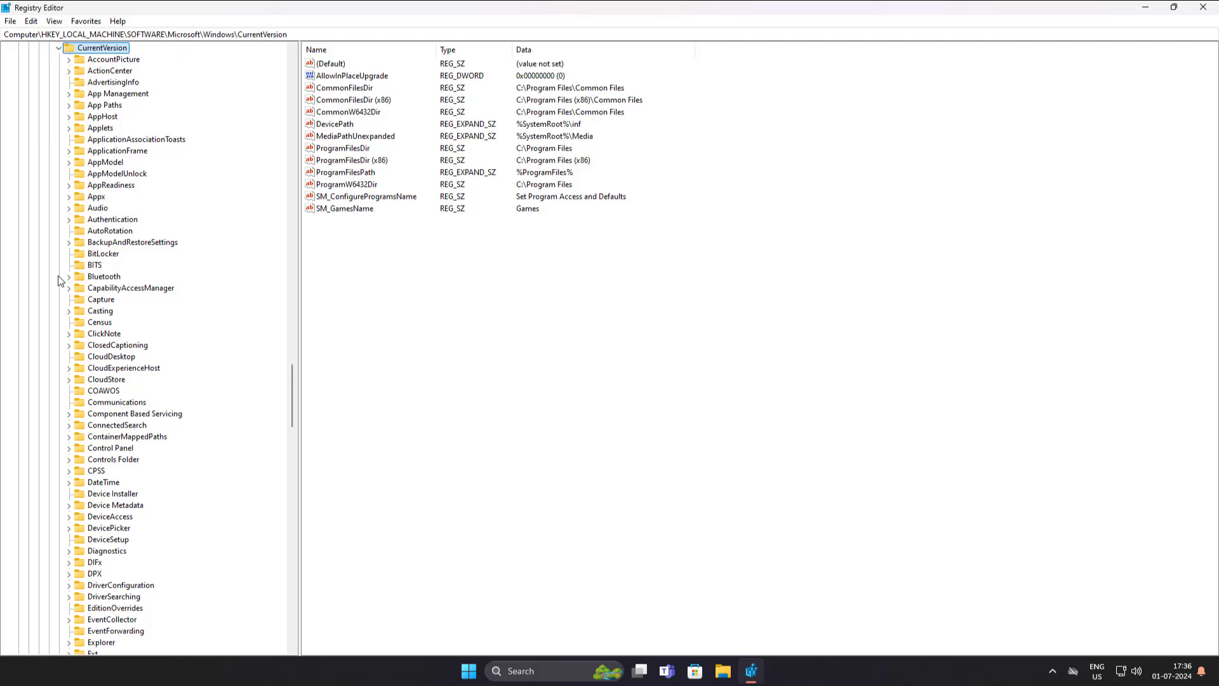
{"action": "mouse_move", "coordinate": [104, 292]}
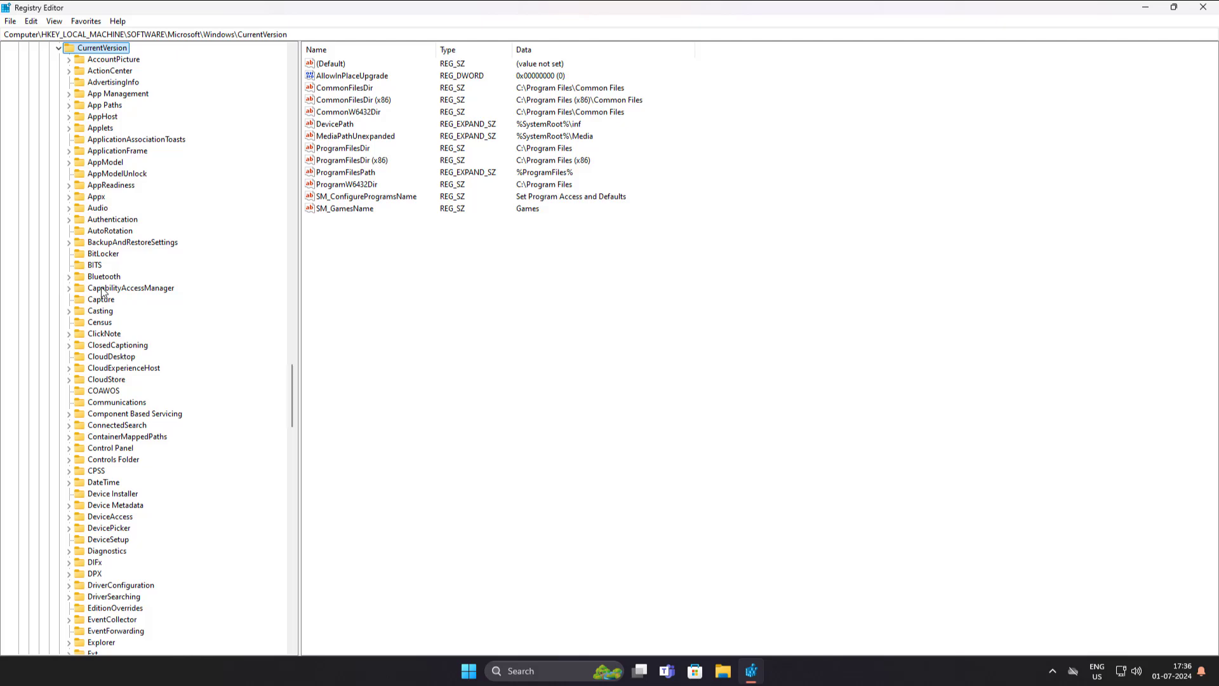
- Expand the WINEVT key and select its Channels subkey
{"action": "left_click", "coordinate": [115, 436]}
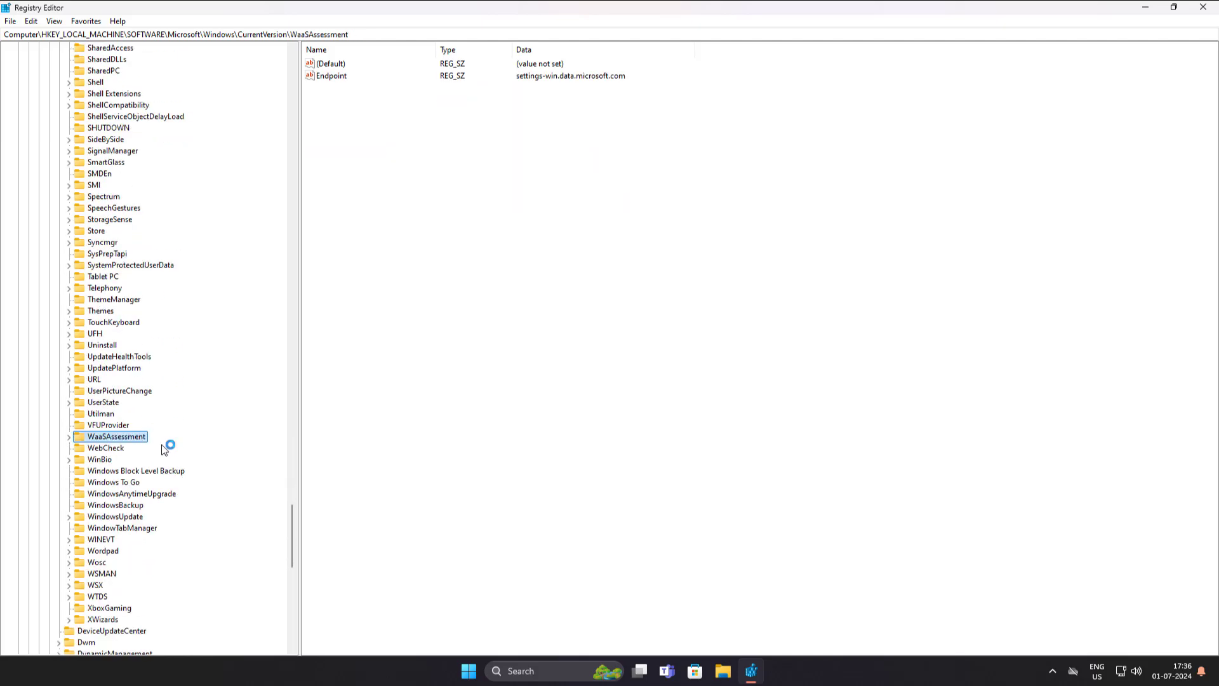
{"action": "scroll", "scroll_direction": "down", "scroll_amount": 3}
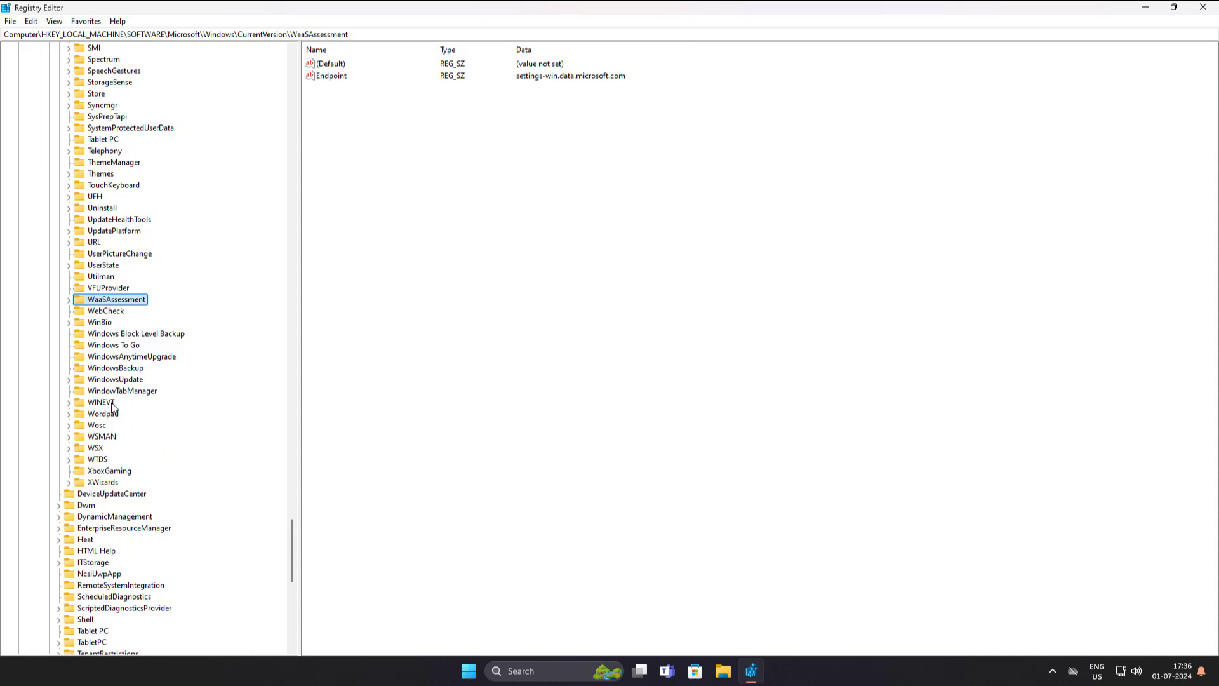
{"action": "left_click", "coordinate": [102, 402]}
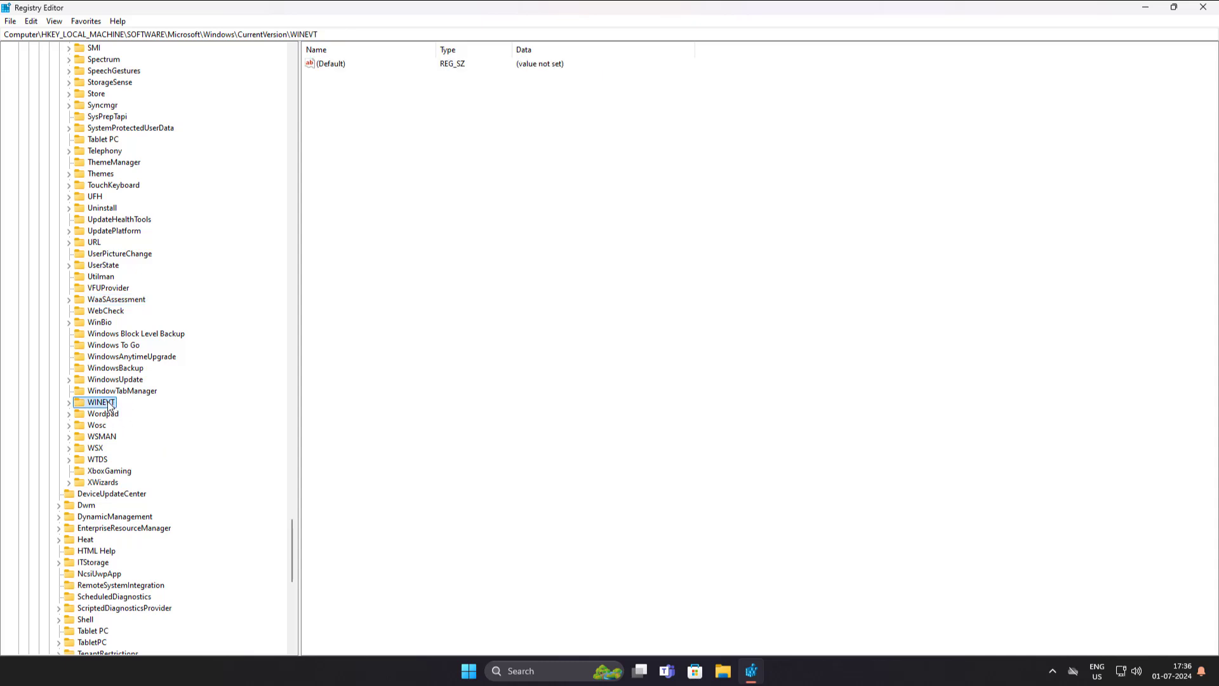
{"action": "left_click", "coordinate": [69, 402]}
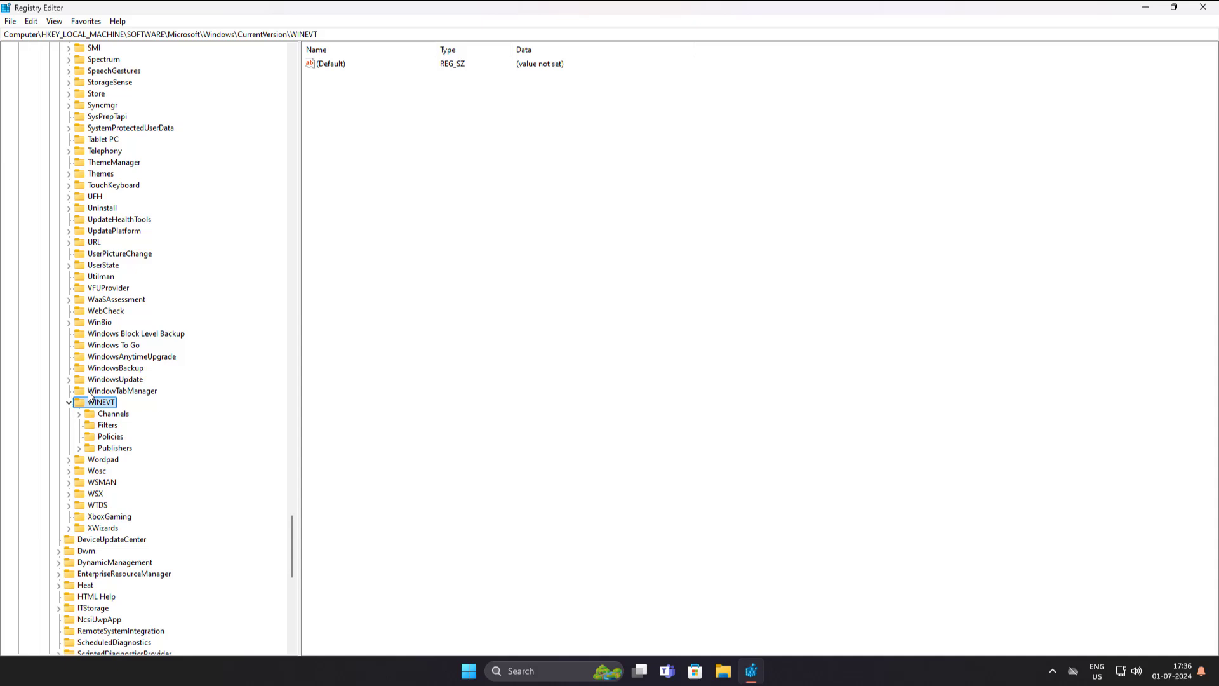
{"action": "left_click", "coordinate": [113, 413]}
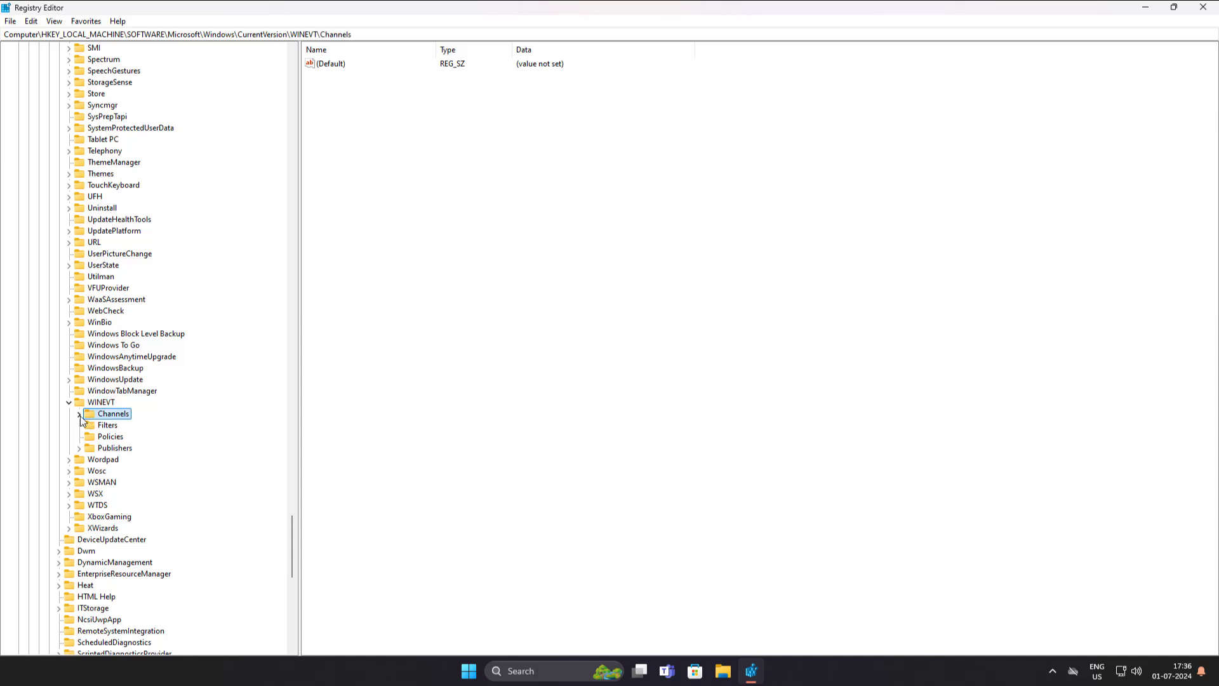
- Expand Channels and scroll the list toward Microsoft-Windows-DeviceSetupManager/Admin
{"action": "left_click", "coordinate": [80, 412]}
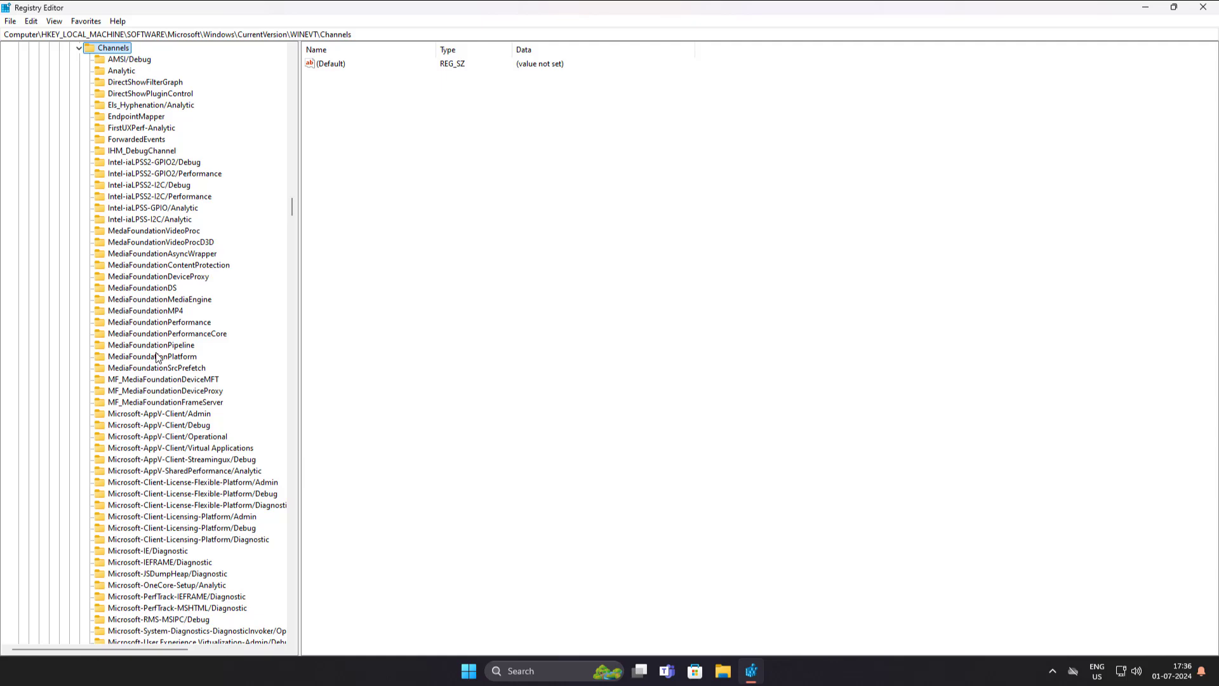
{"action": "mouse_move", "coordinate": [153, 403]}
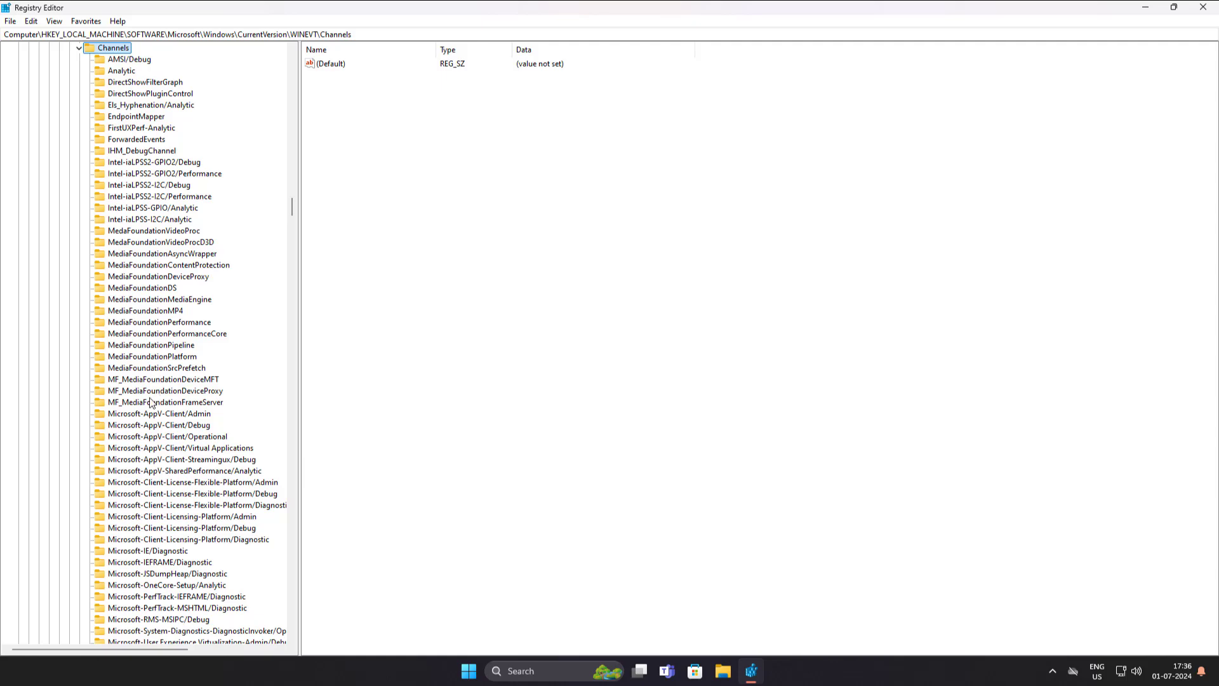
{"action": "scroll", "scroll_direction": "down", "scroll_amount": 3}
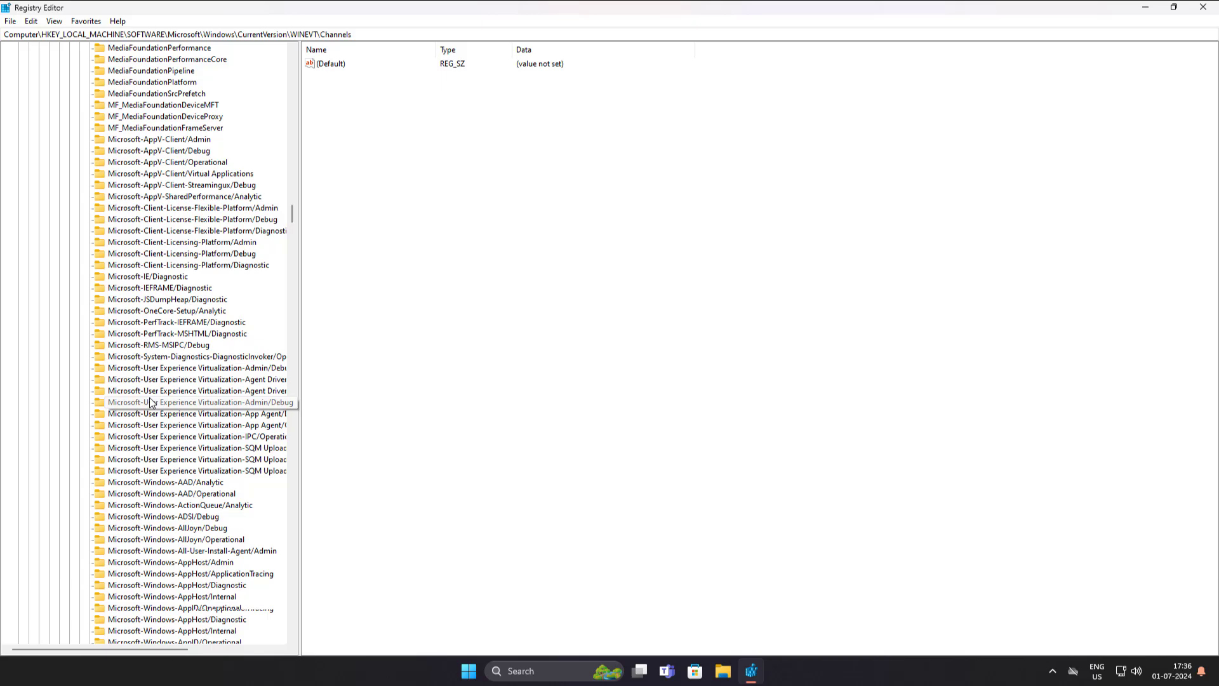
{"action": "scroll", "scroll_direction": "down", "scroll_amount": 3}
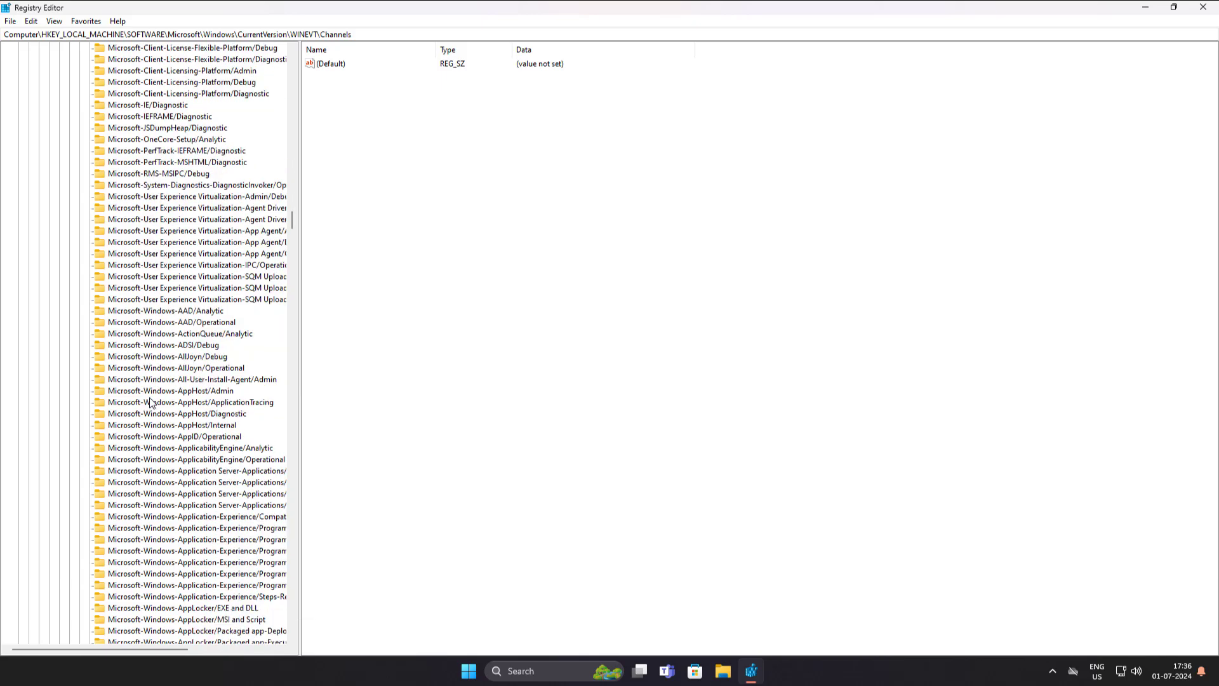
{"action": "scroll", "scroll_direction": "down", "scroll_amount": 3}
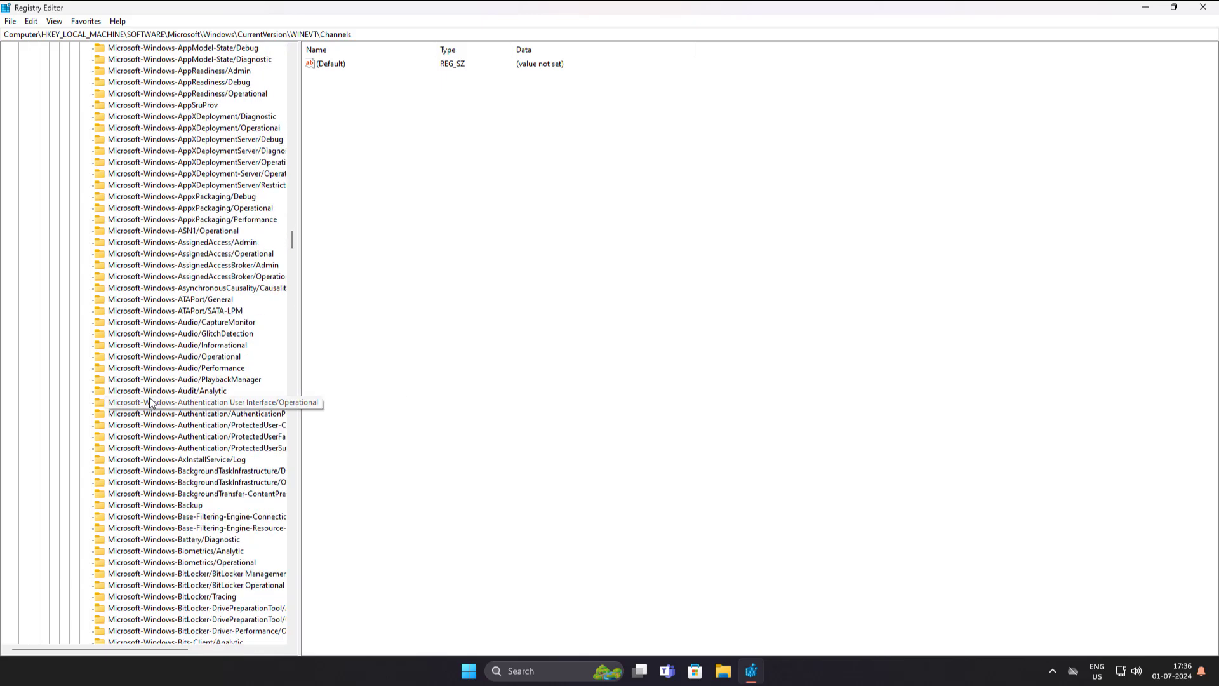
{"action": "scroll", "scroll_direction": "down", "scroll_amount": 3}
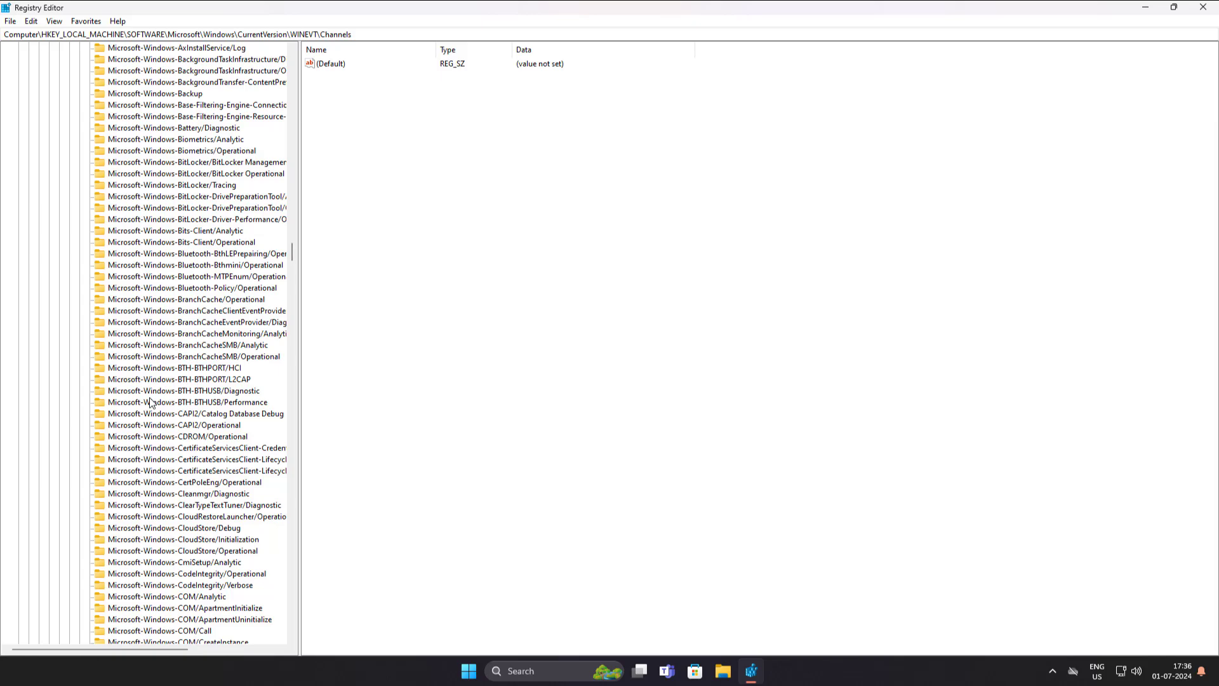
{"action": "scroll", "scroll_direction": "down", "scroll_amount": 3}
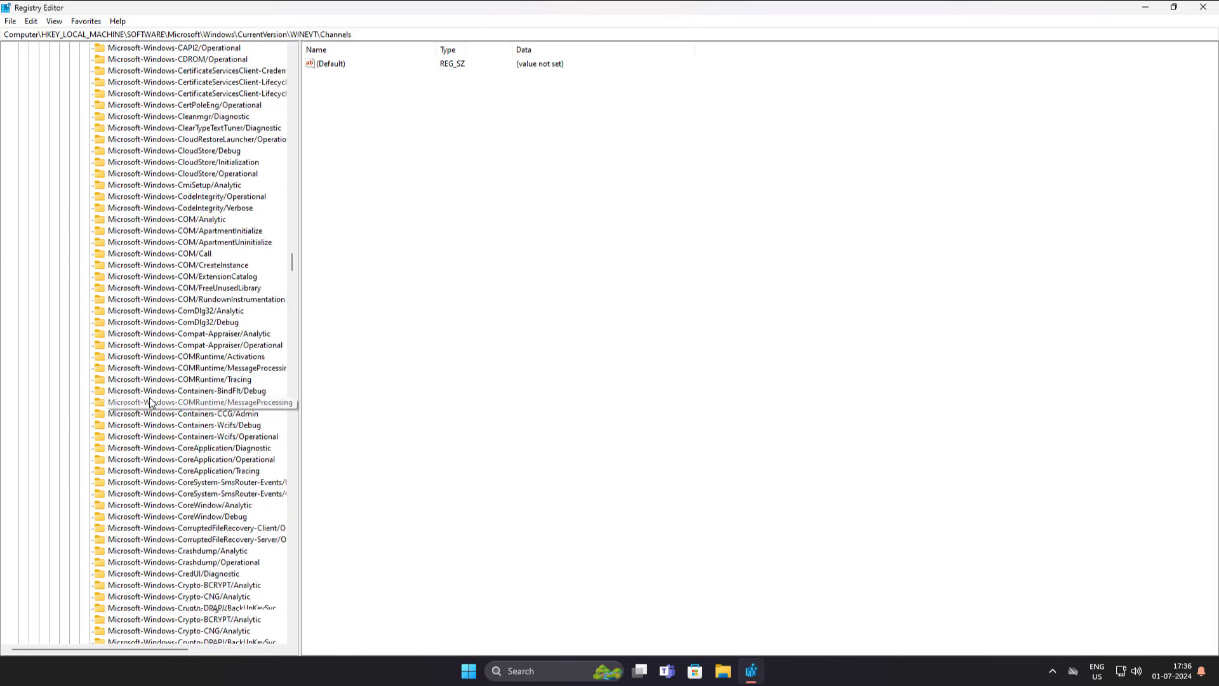
{"action": "scroll", "scroll_direction": "down", "scroll_amount": 3}
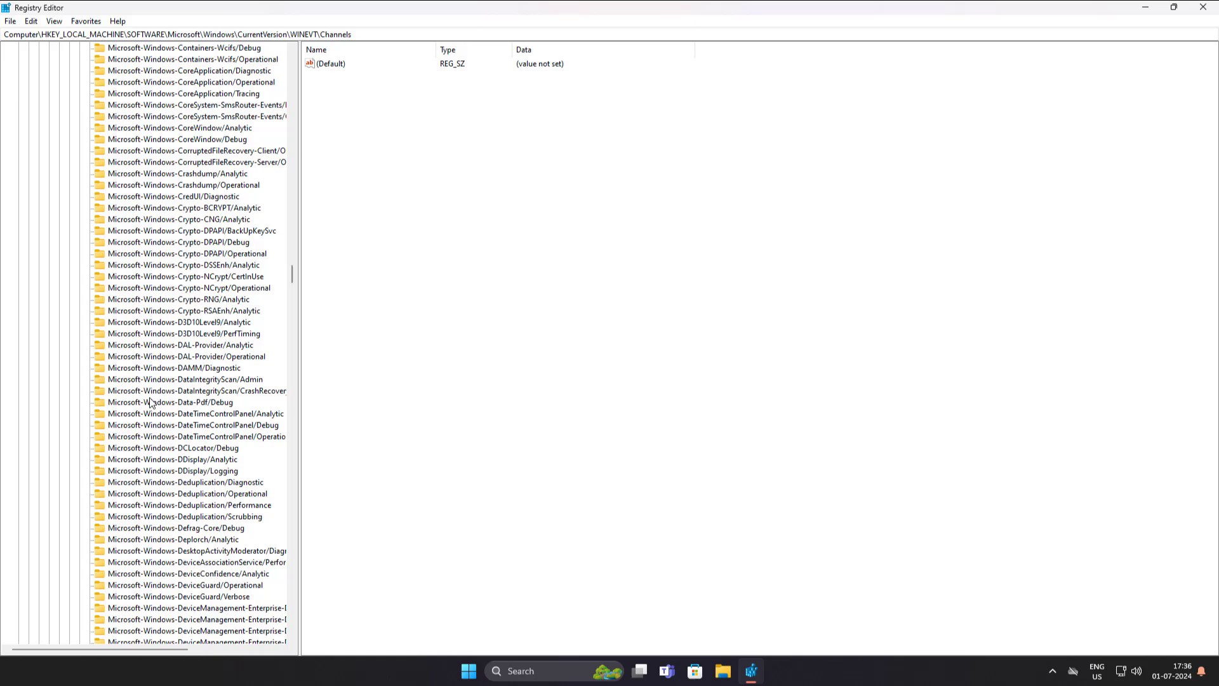
{"action": "scroll", "scroll_direction": "down", "scroll_amount": 3}
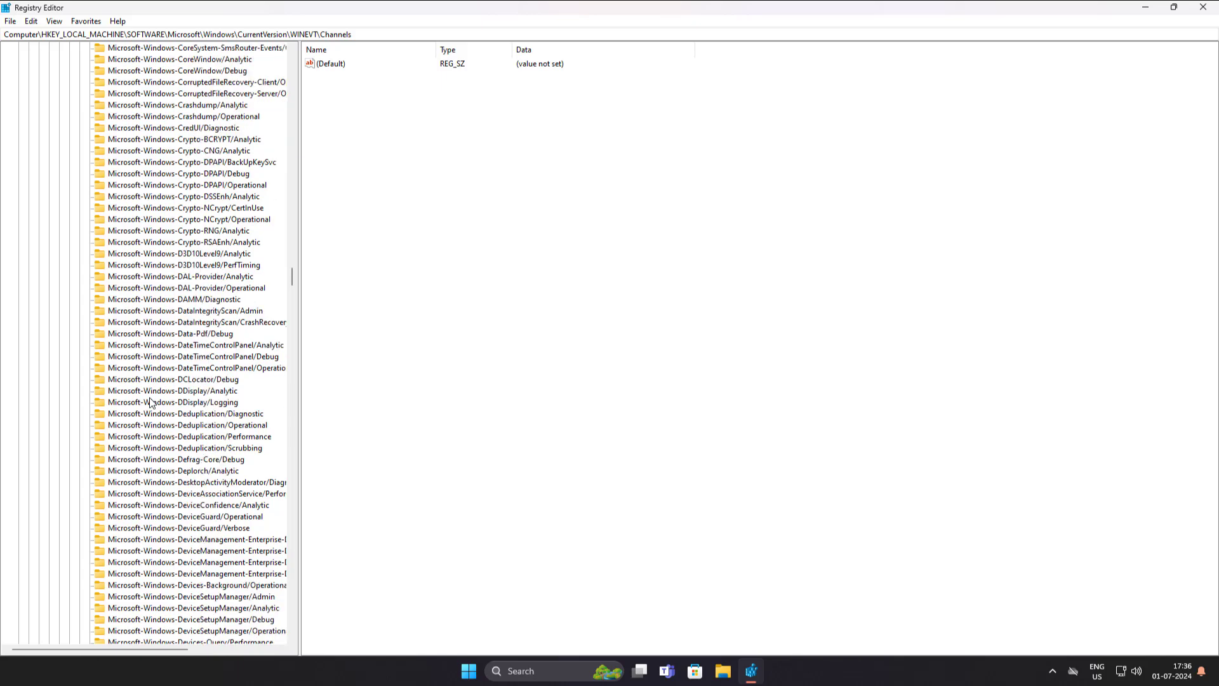
{"action": "scroll", "scroll_direction": "down", "scroll_amount": 3}
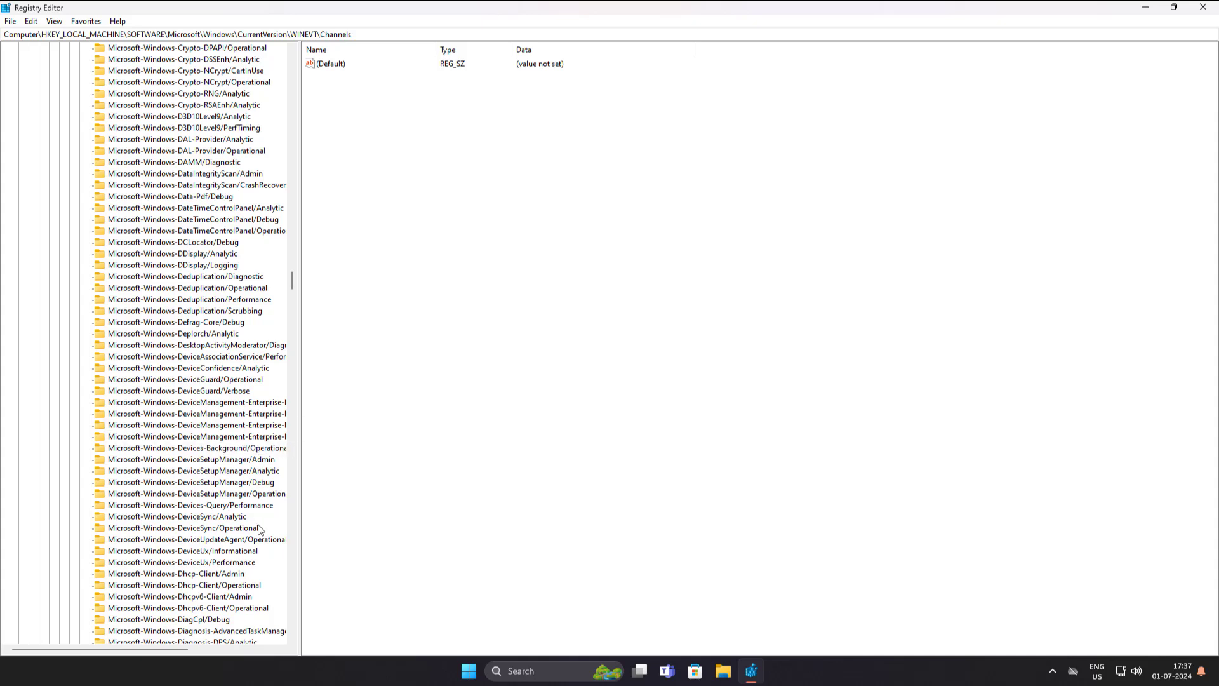
{"action": "mouse_move", "coordinate": [175, 481]}
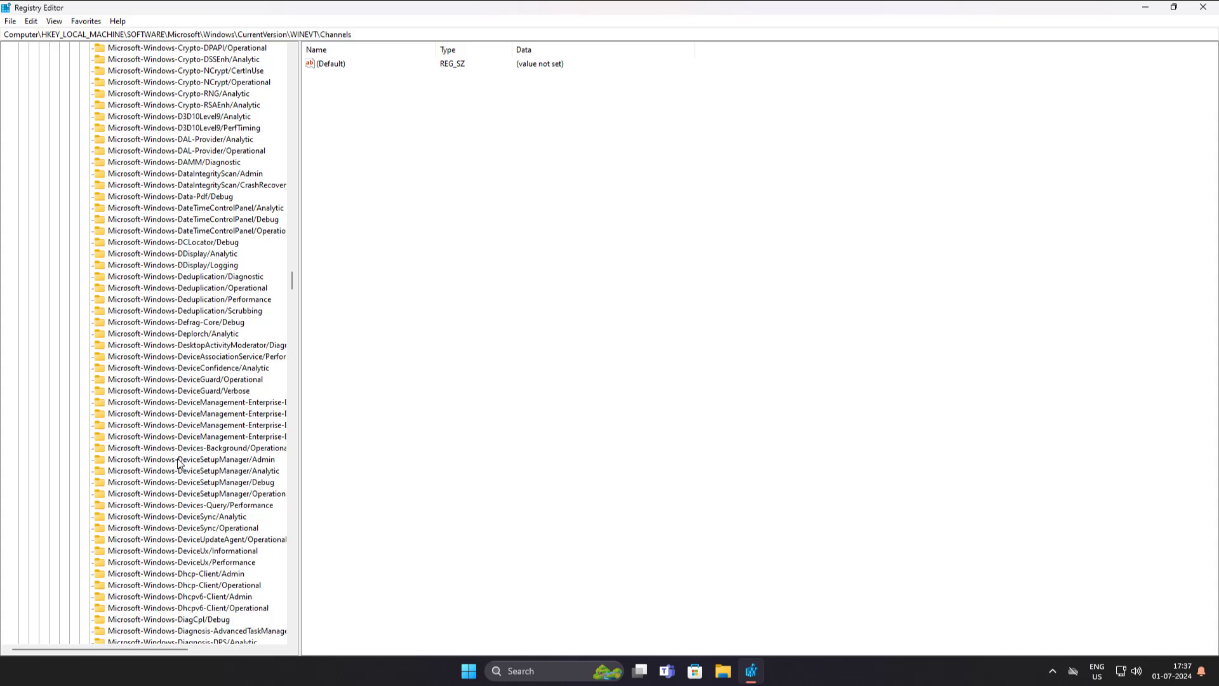
{"action": "mouse_move", "coordinate": [201, 487]}
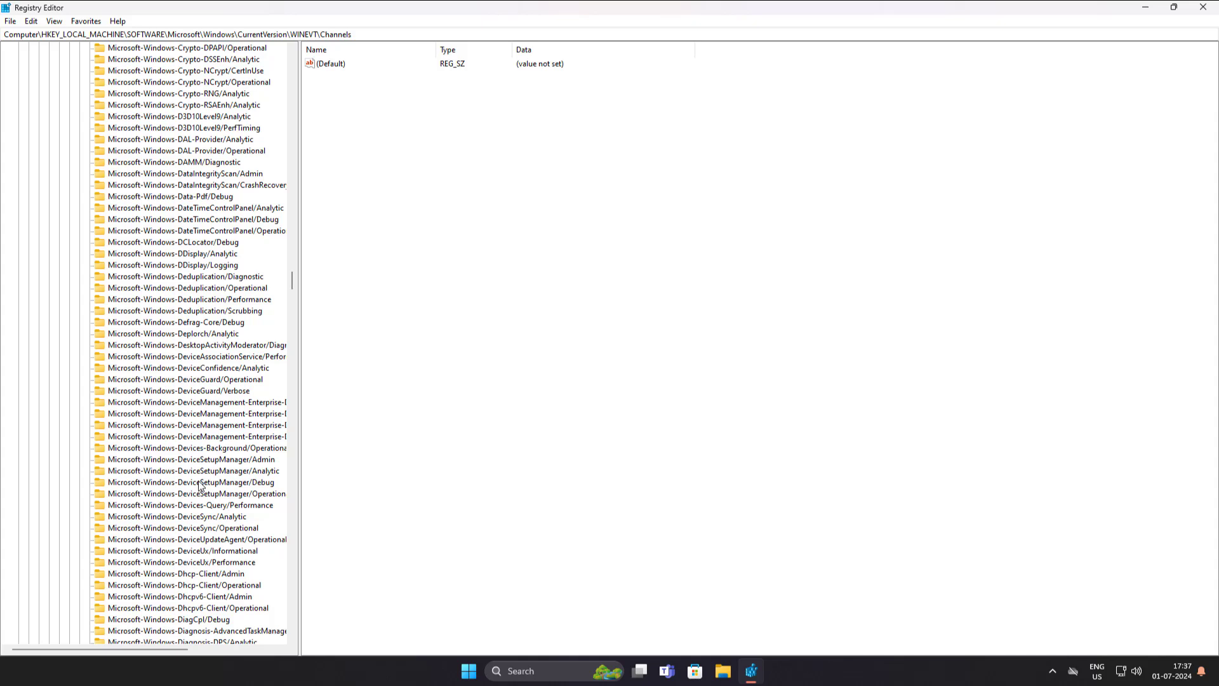
{"action": "mouse_move", "coordinate": [244, 465]}
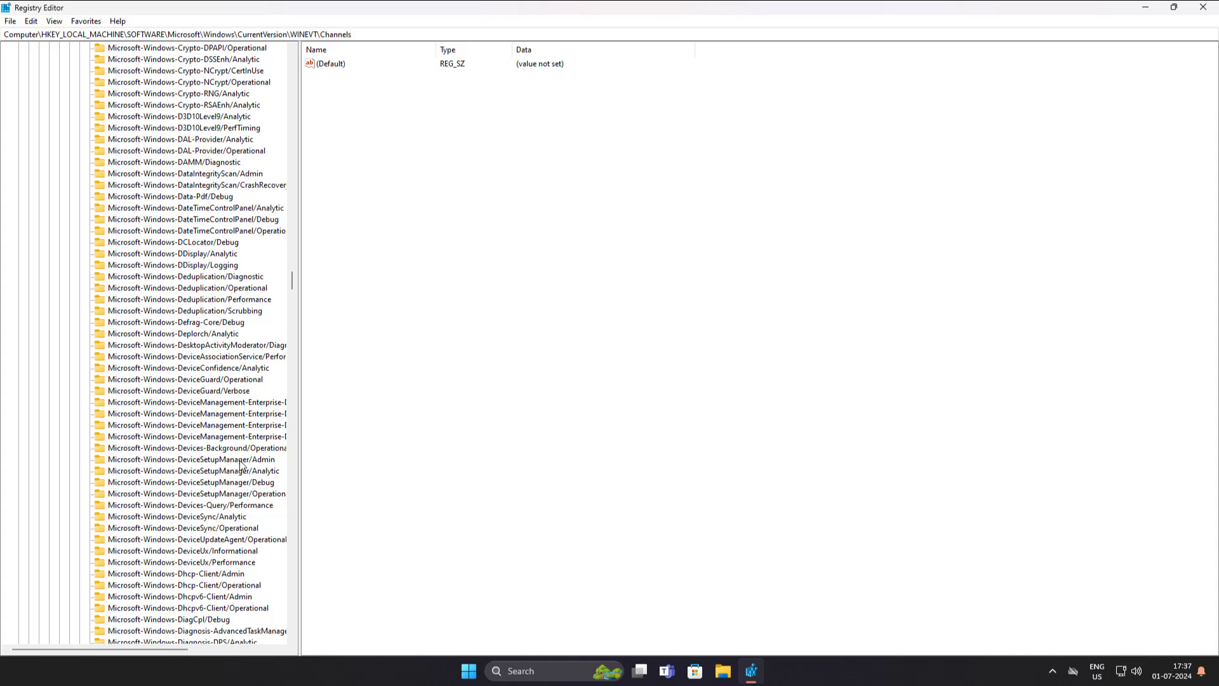
- Change Enabled to 0 in the Microsoft-Windows-DeviceSetupManager/Admin channel key
{"action": "left_click", "coordinate": [191, 459]}
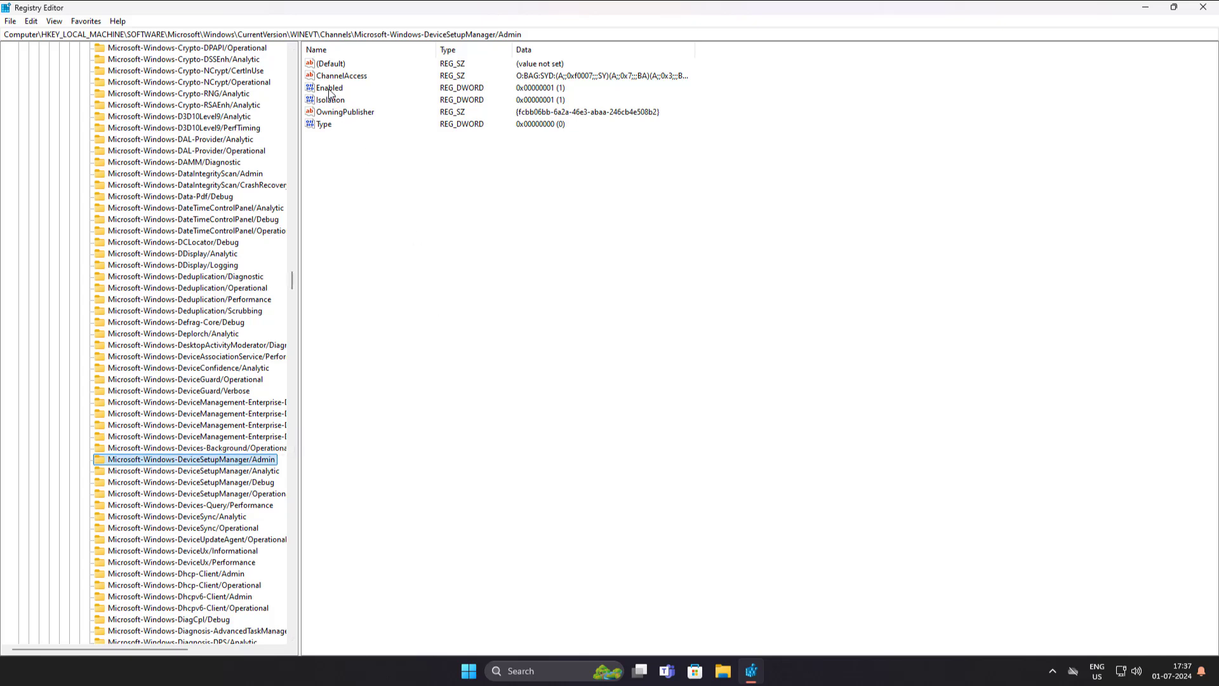
{"action": "double_click", "coordinate": [329, 87]}
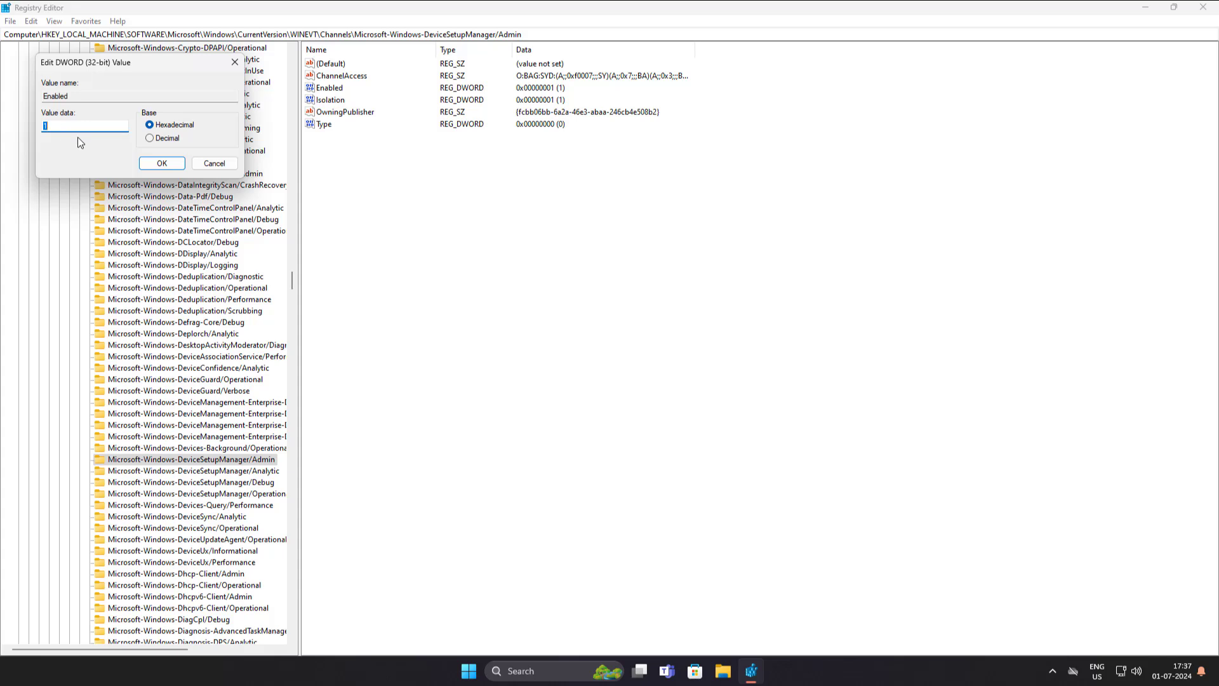
{"action": "type", "text": "0"}
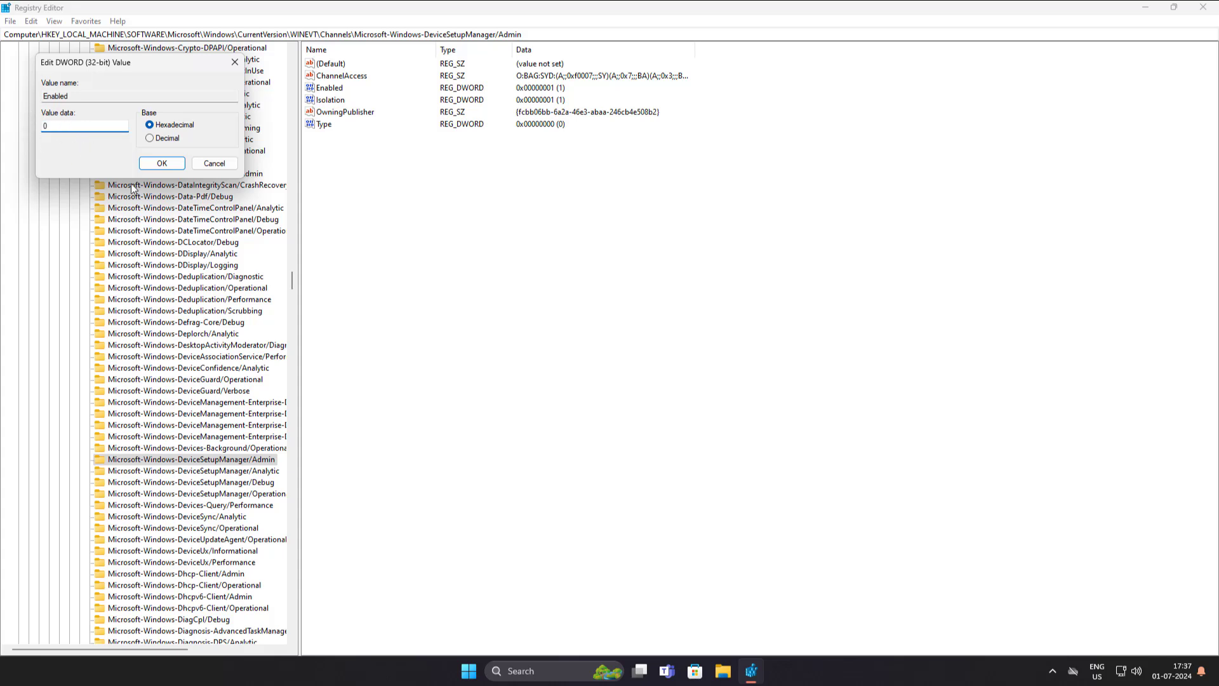
{"action": "left_click", "coordinate": [162, 164]}
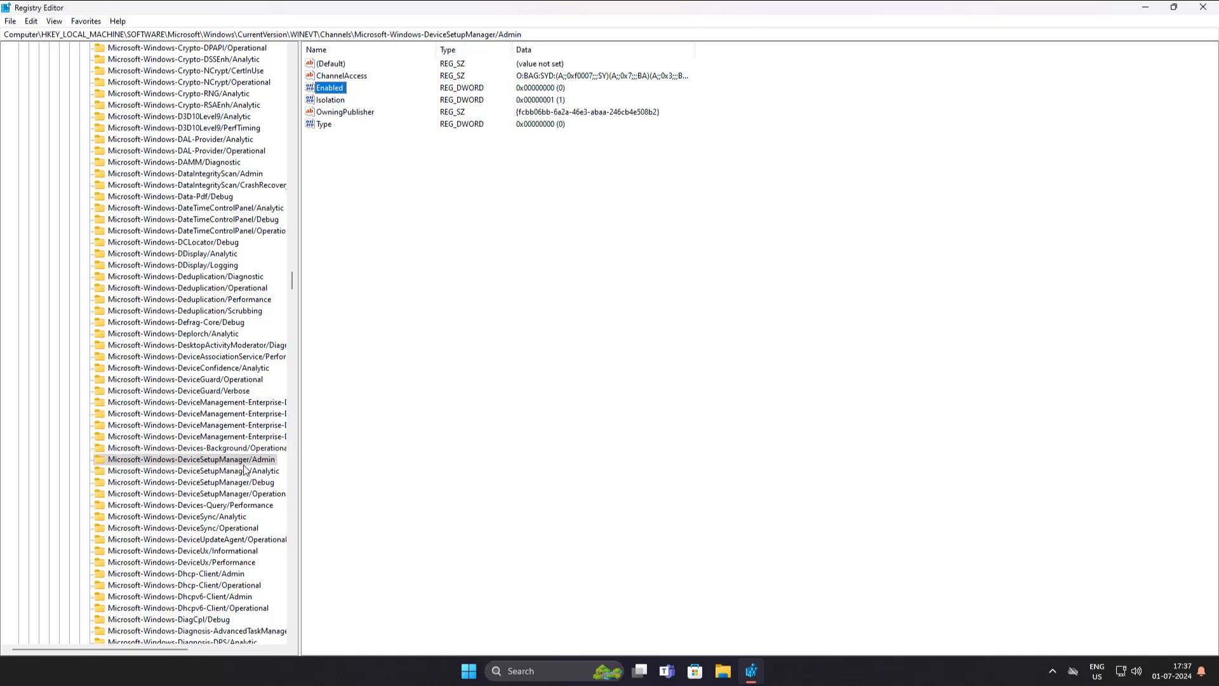
{"action": "mouse_move", "coordinate": [185, 440]}
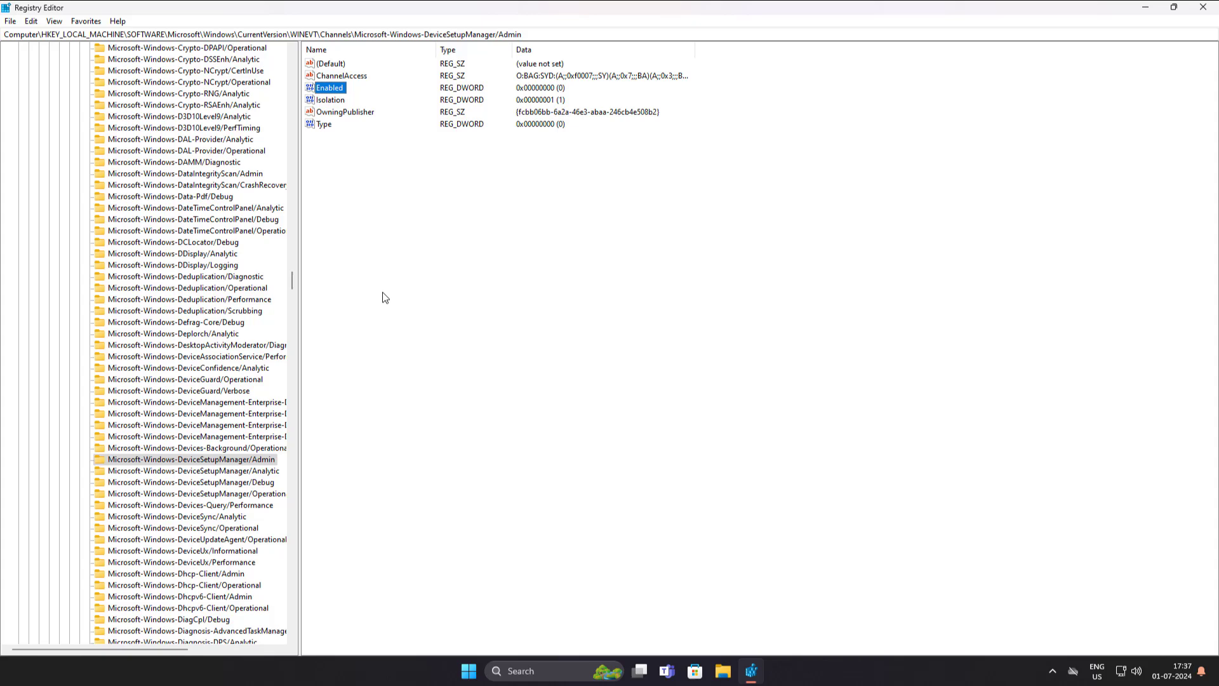
{"action": "mouse_move", "coordinate": [301, 328]}
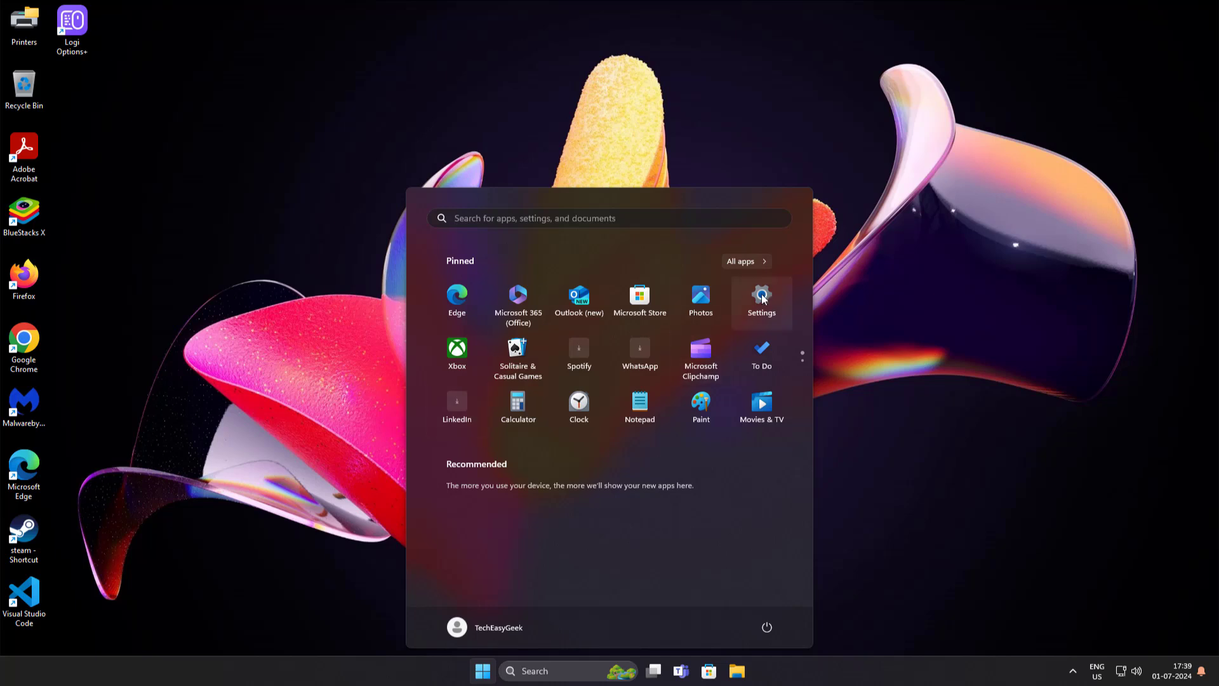
- Go to Settings > System > About
{"action": "left_click", "coordinate": [761, 298]}
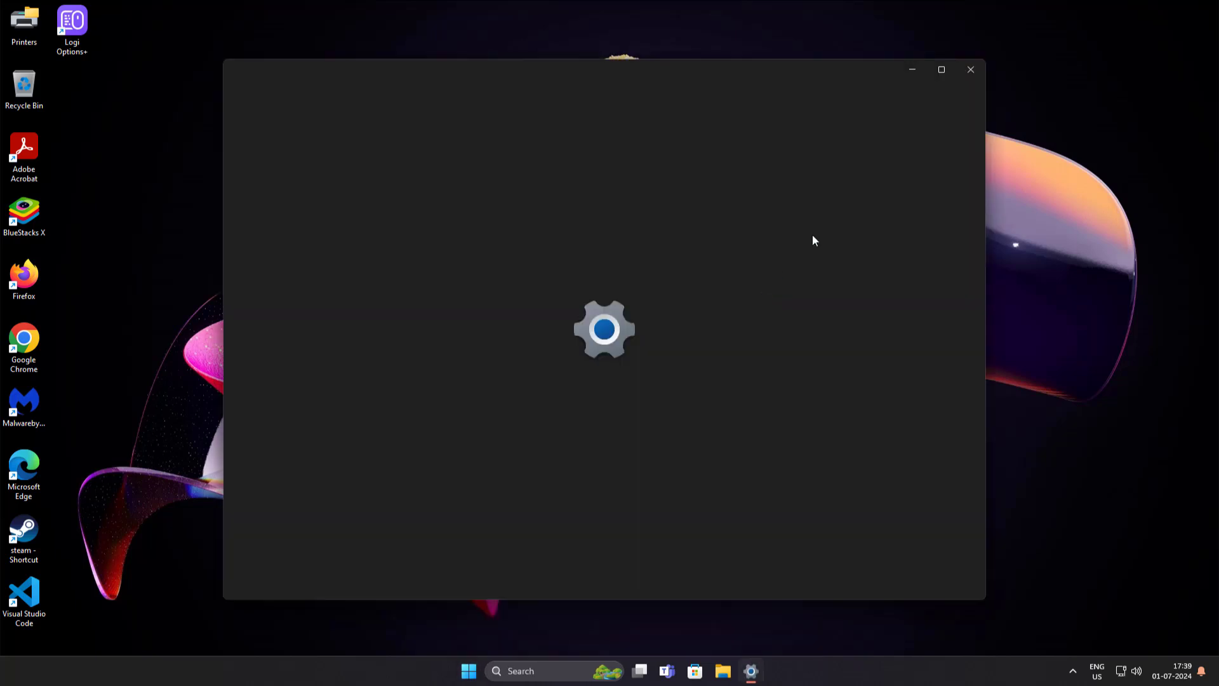
{"action": "mouse_move", "coordinate": [612, 398]}
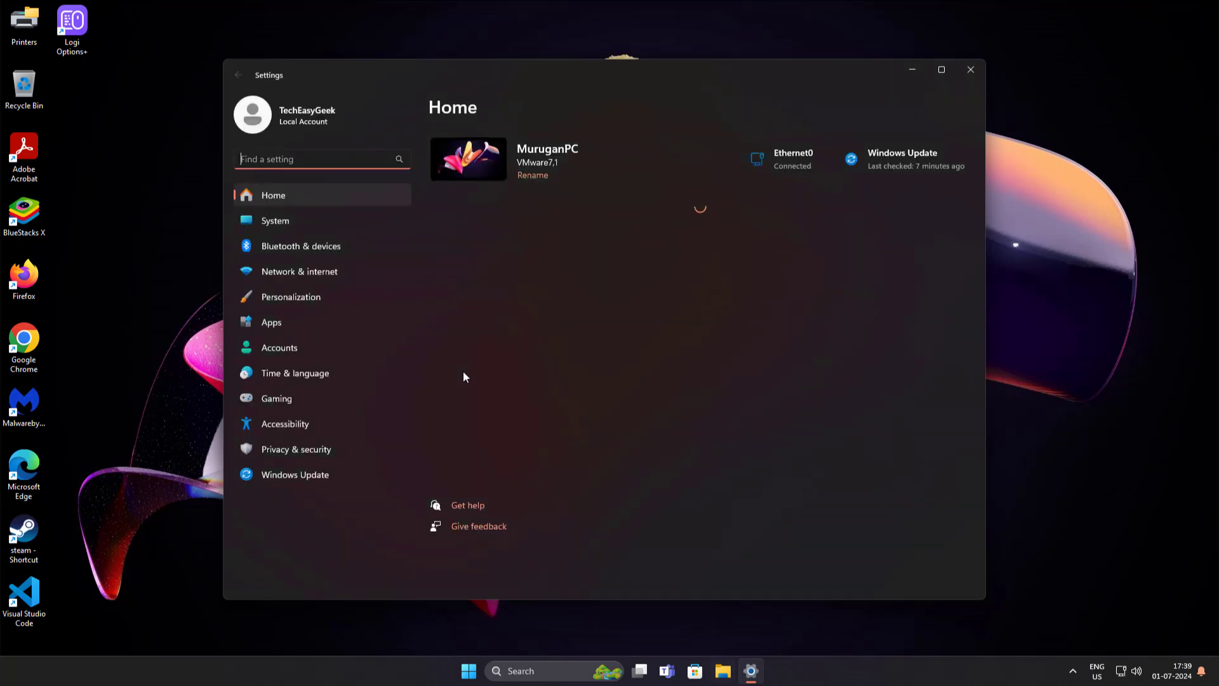
{"action": "left_click", "coordinate": [275, 221]}
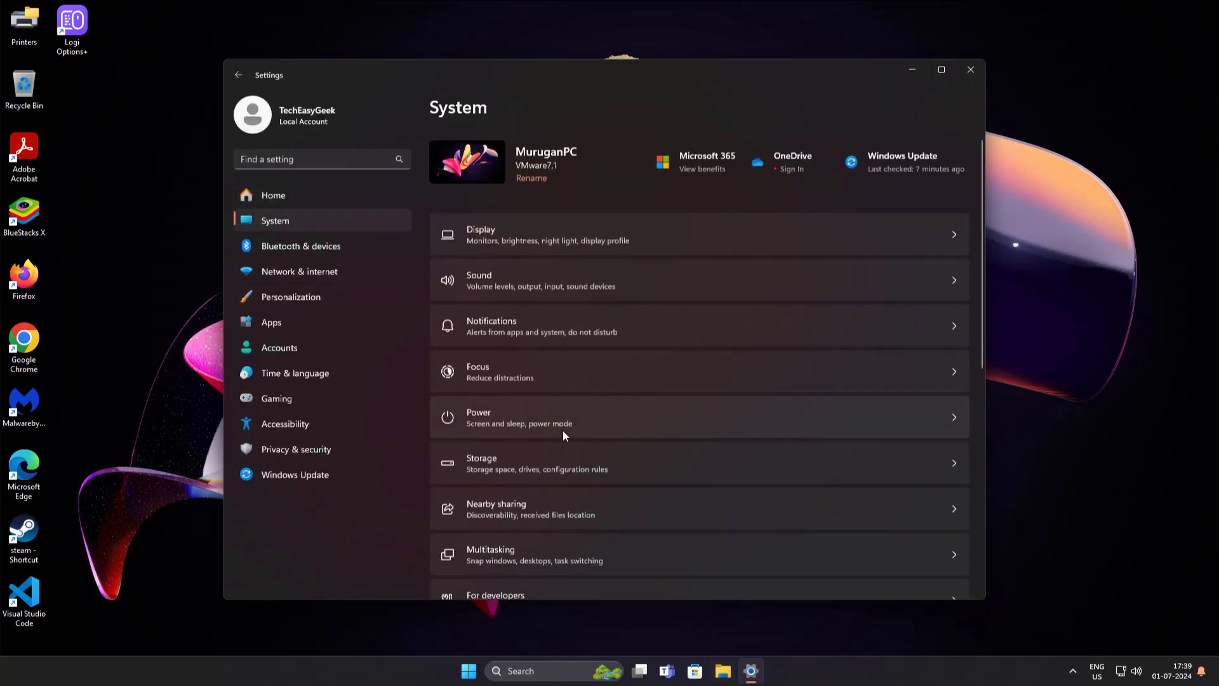
{"action": "scroll", "scroll_direction": "down", "scroll_amount": 3}
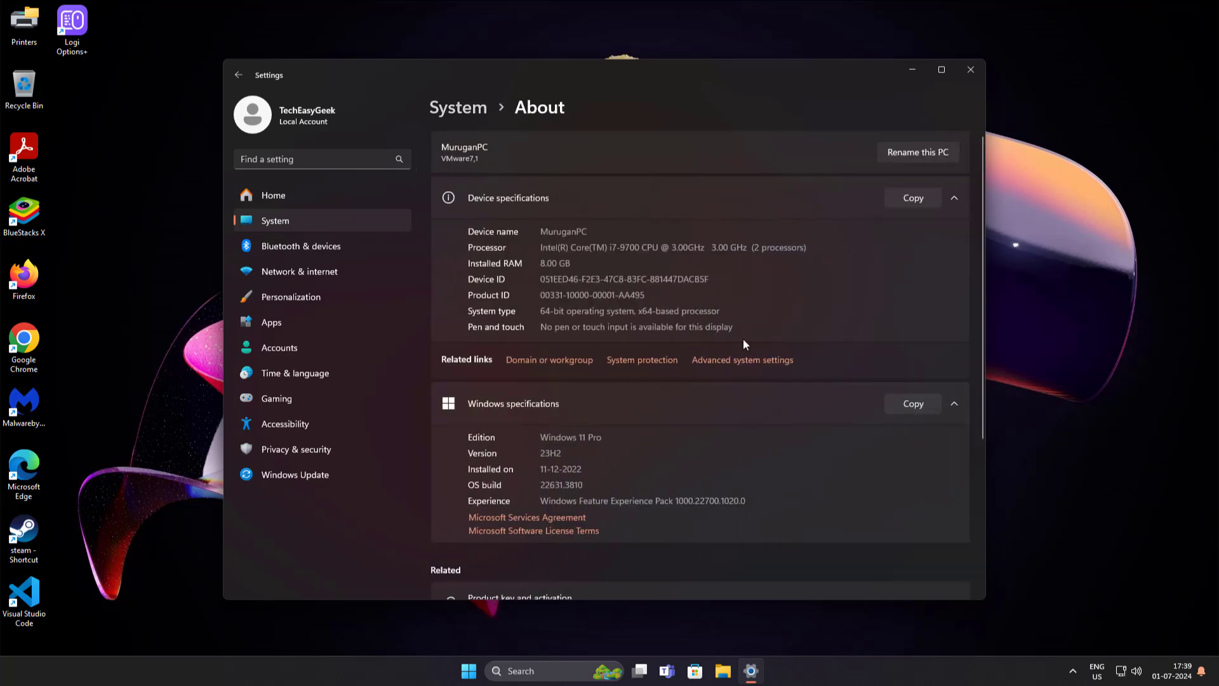
{"action": "left_click", "coordinate": [741, 360]}
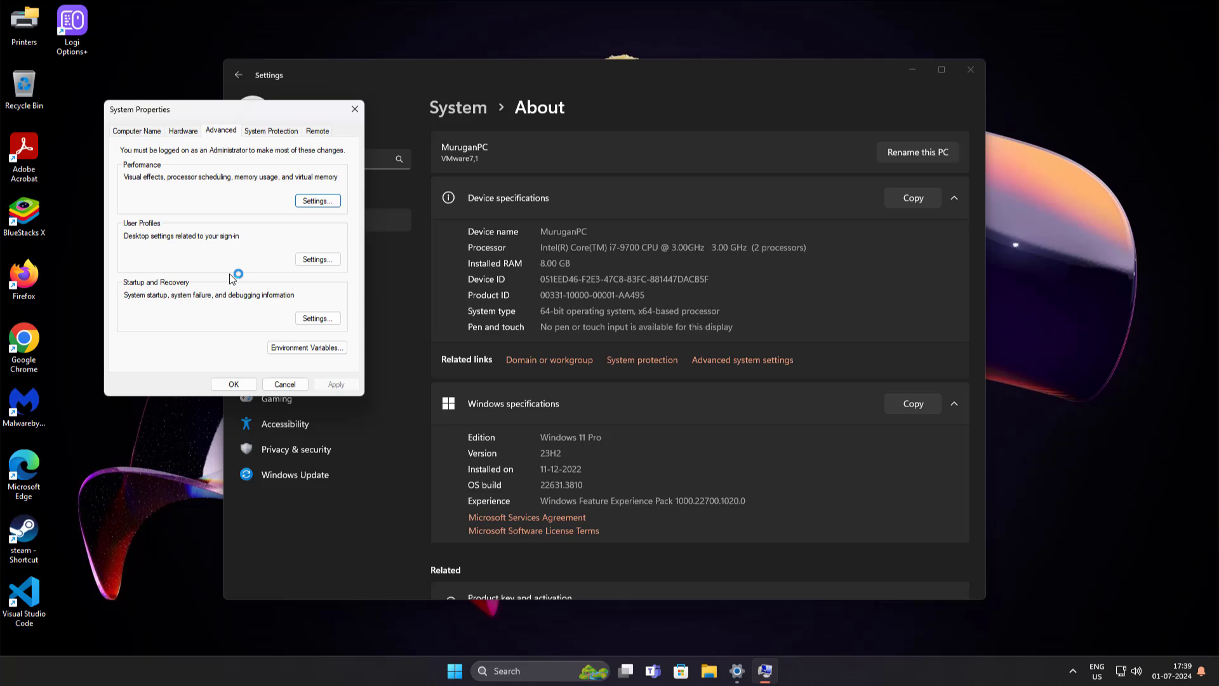
{"action": "mouse_move", "coordinate": [183, 139]}
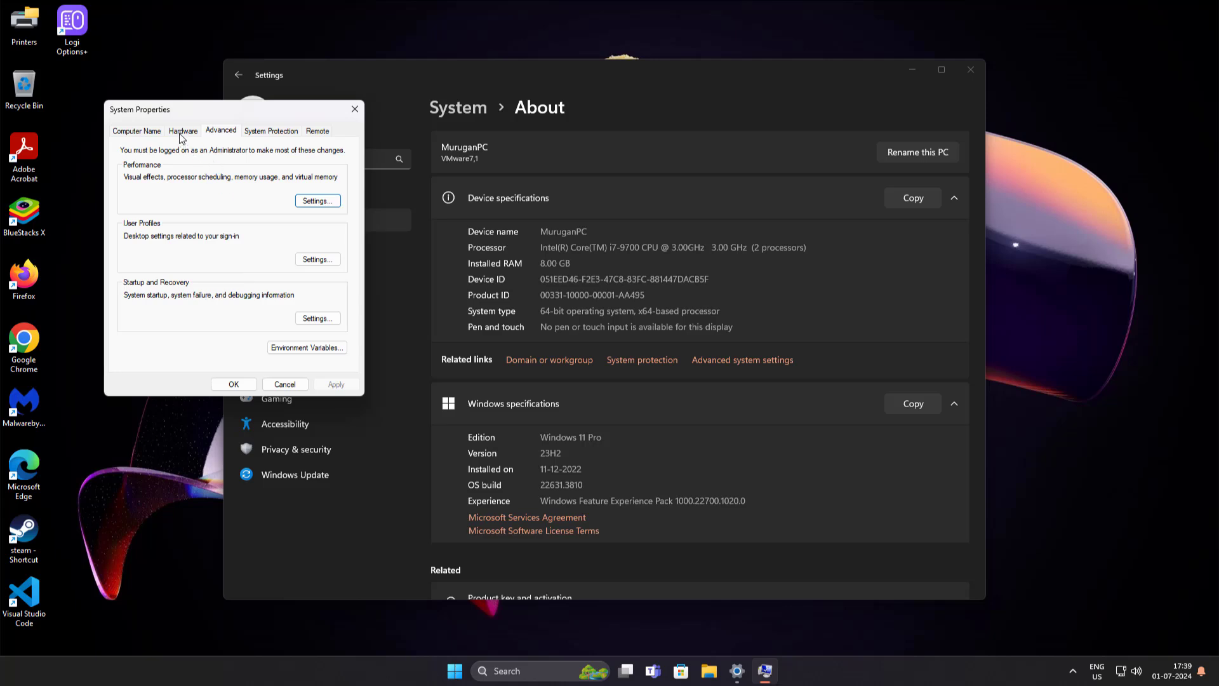
- Set Device Installation Settings to No for manufacturers' apps and icons, and save
{"action": "left_click", "coordinate": [183, 131]}
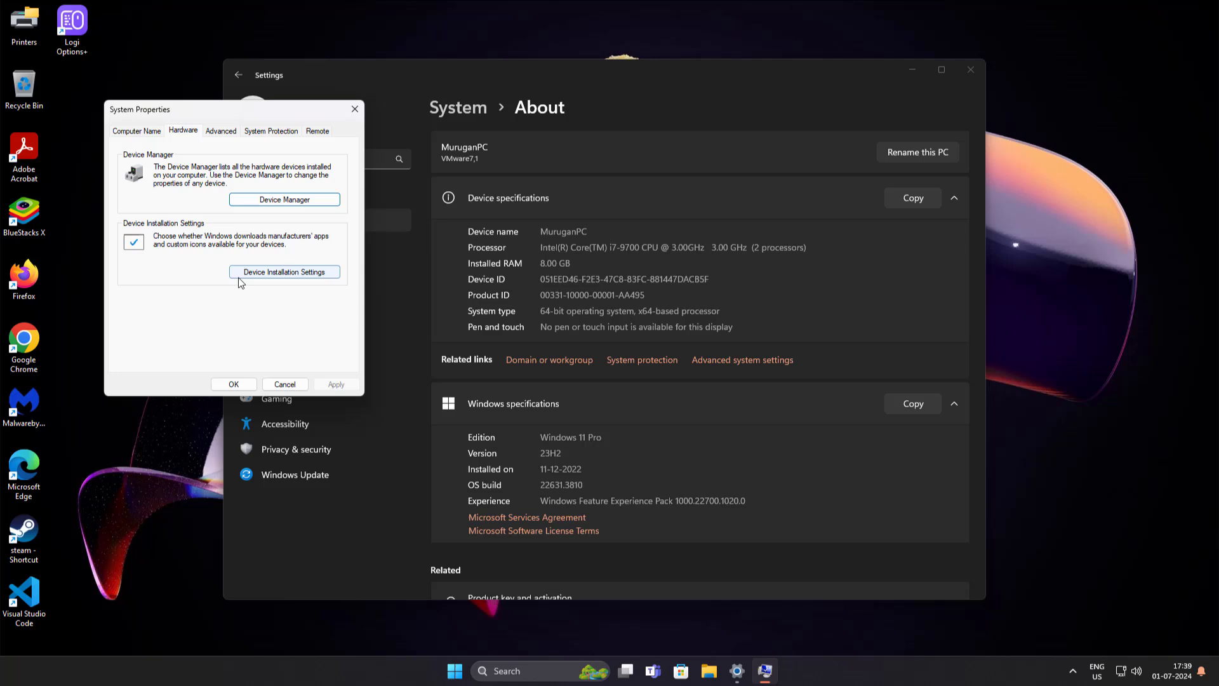
{"action": "left_click", "coordinate": [284, 272]}
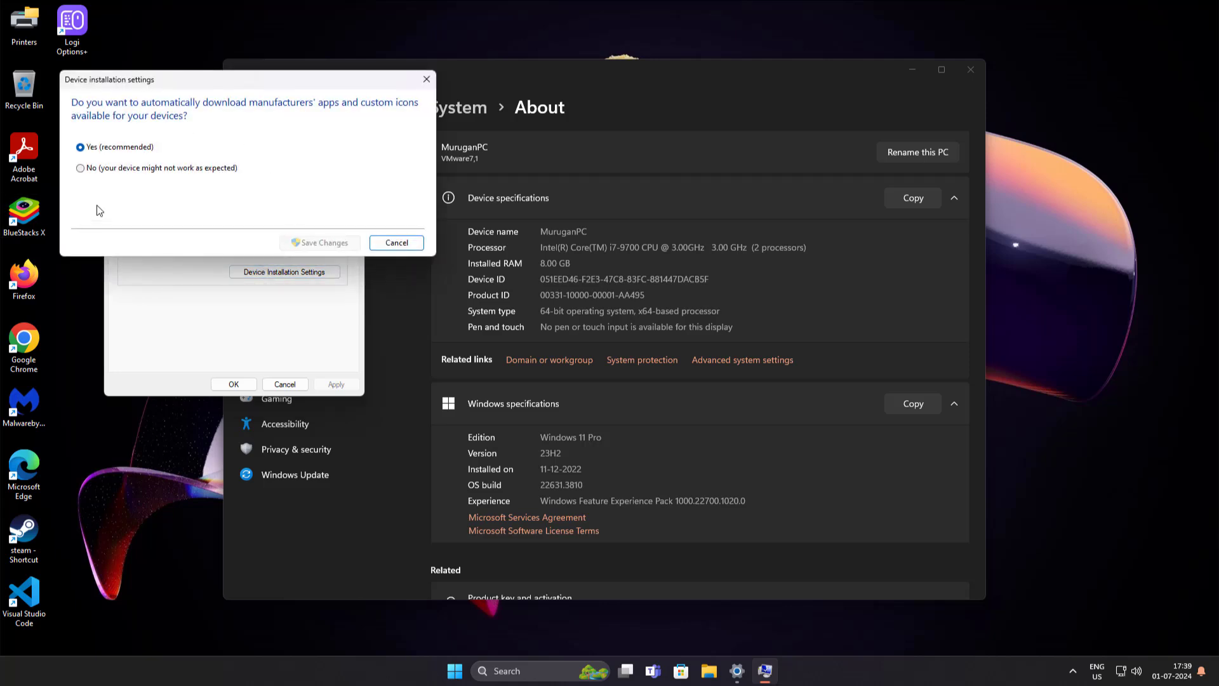
{"action": "left_click", "coordinate": [80, 168]}
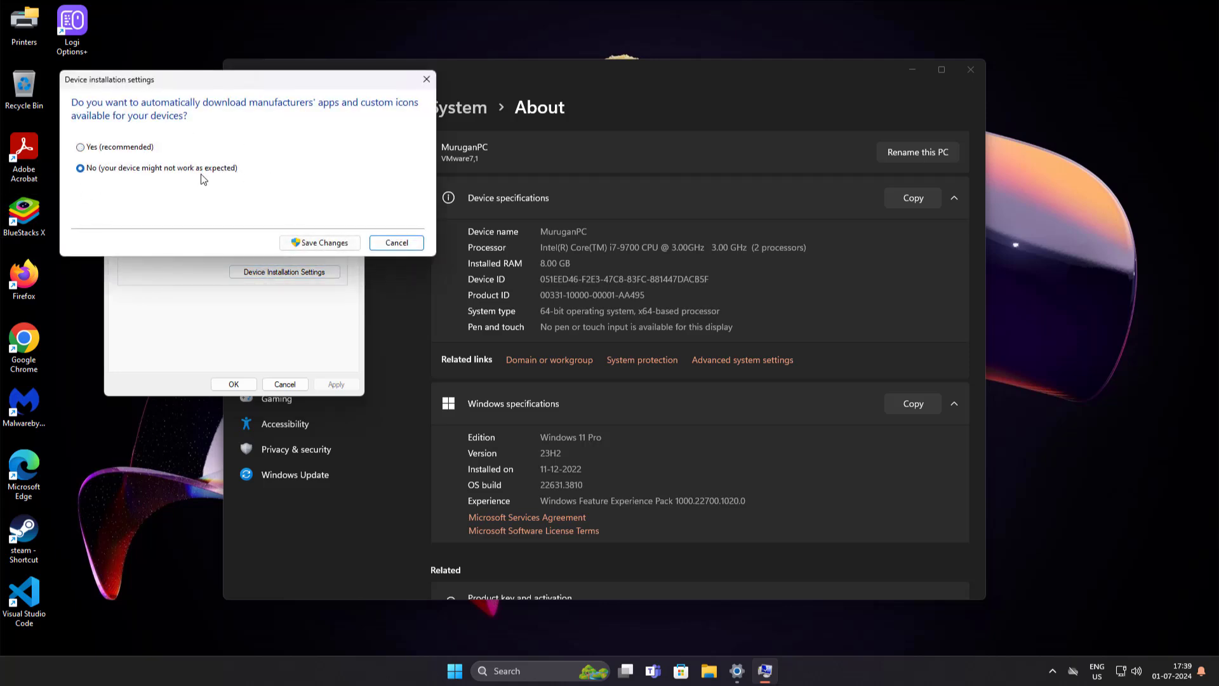
{"action": "left_click", "coordinate": [318, 242]}
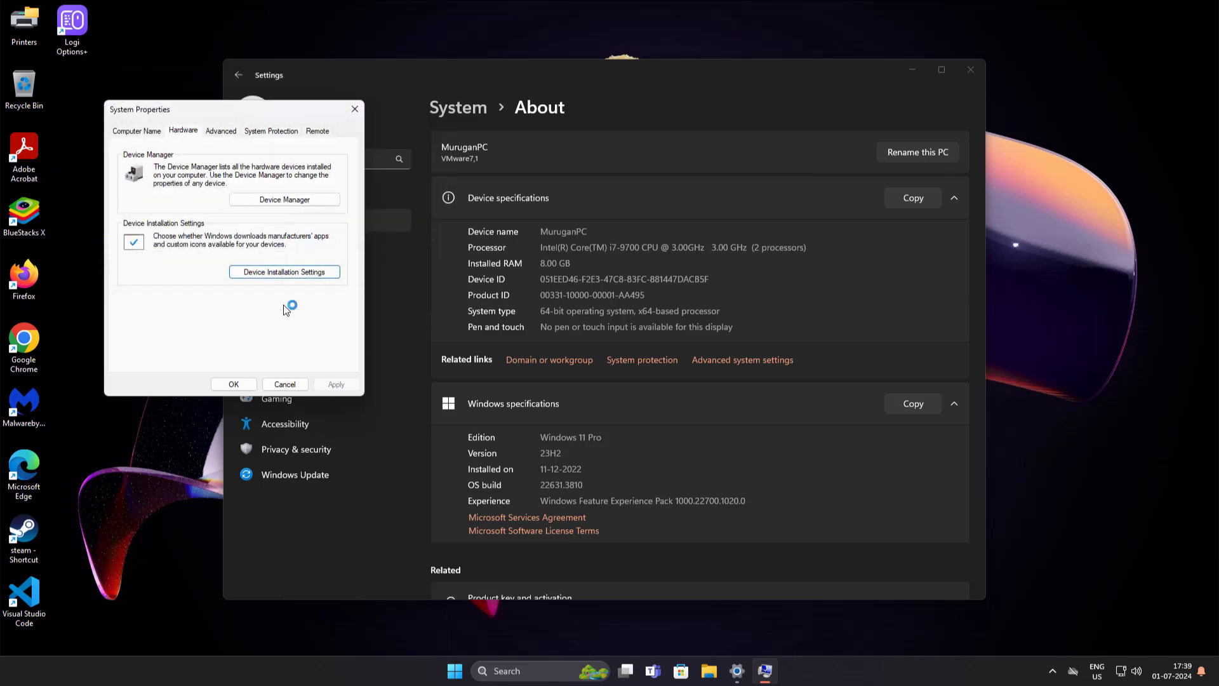